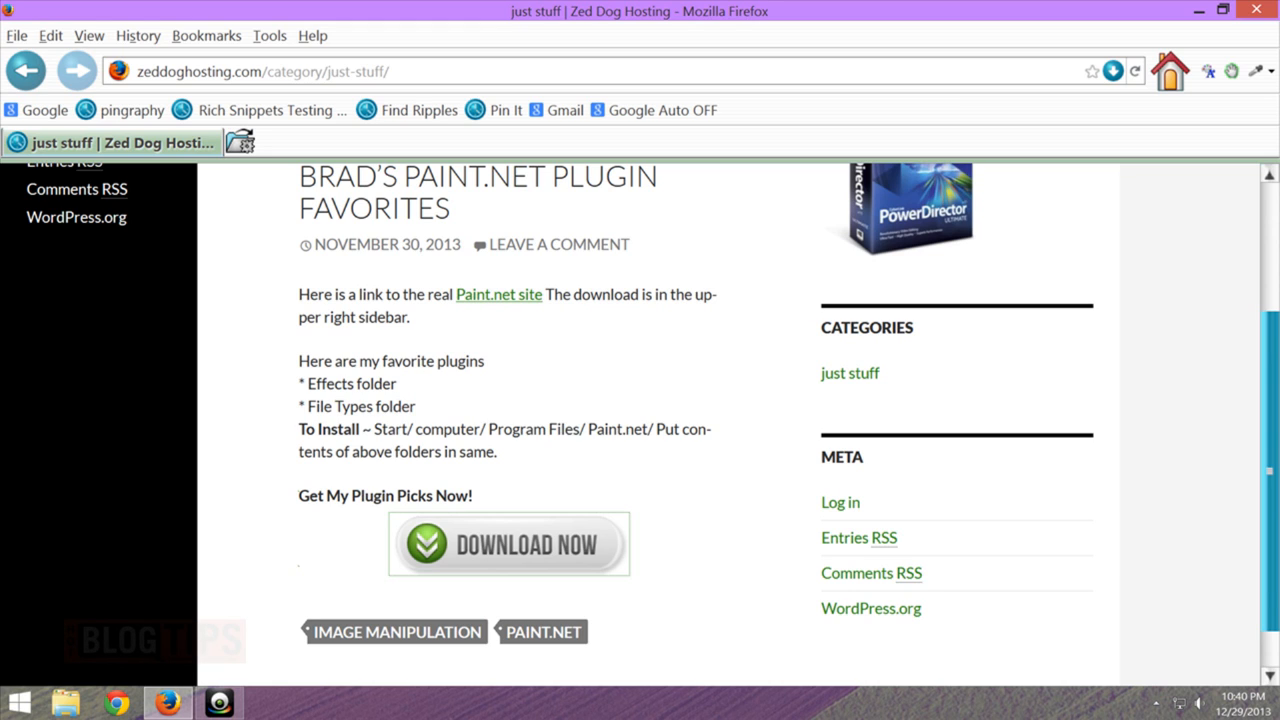
{"action": "mouse_move", "coordinate": [953, 545]}
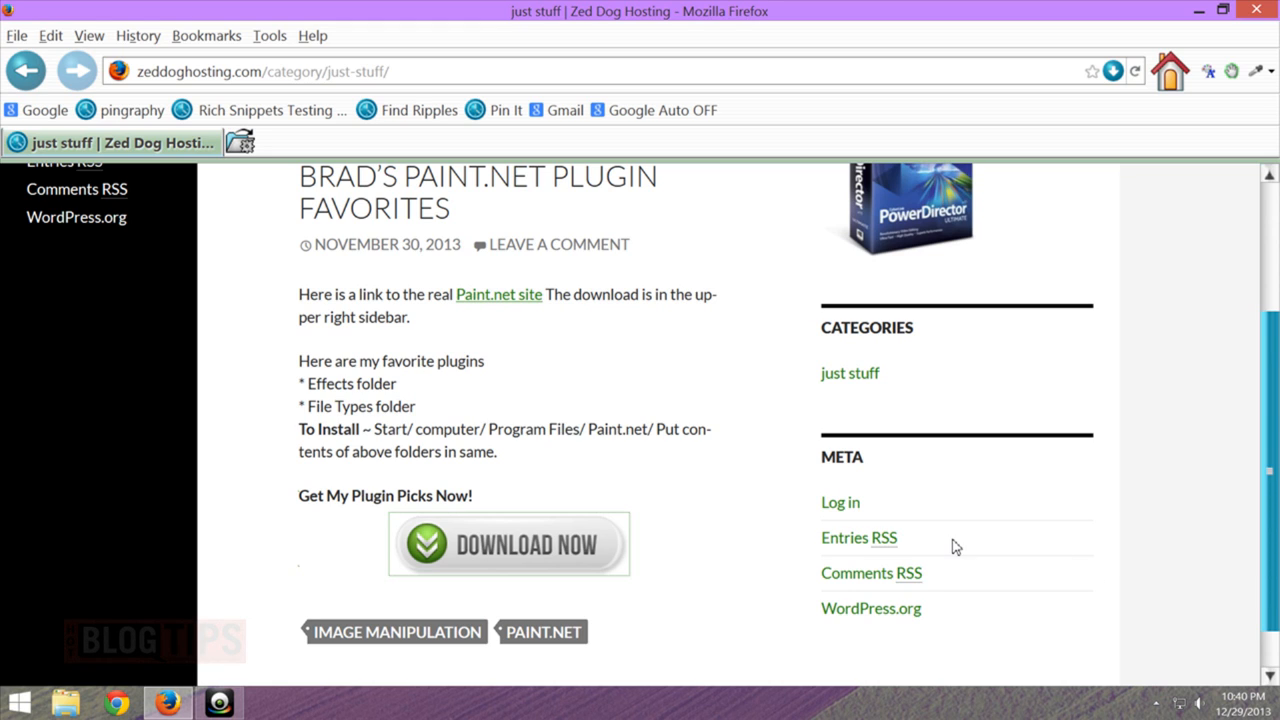
{"action": "mouse_move", "coordinate": [715, 519]}
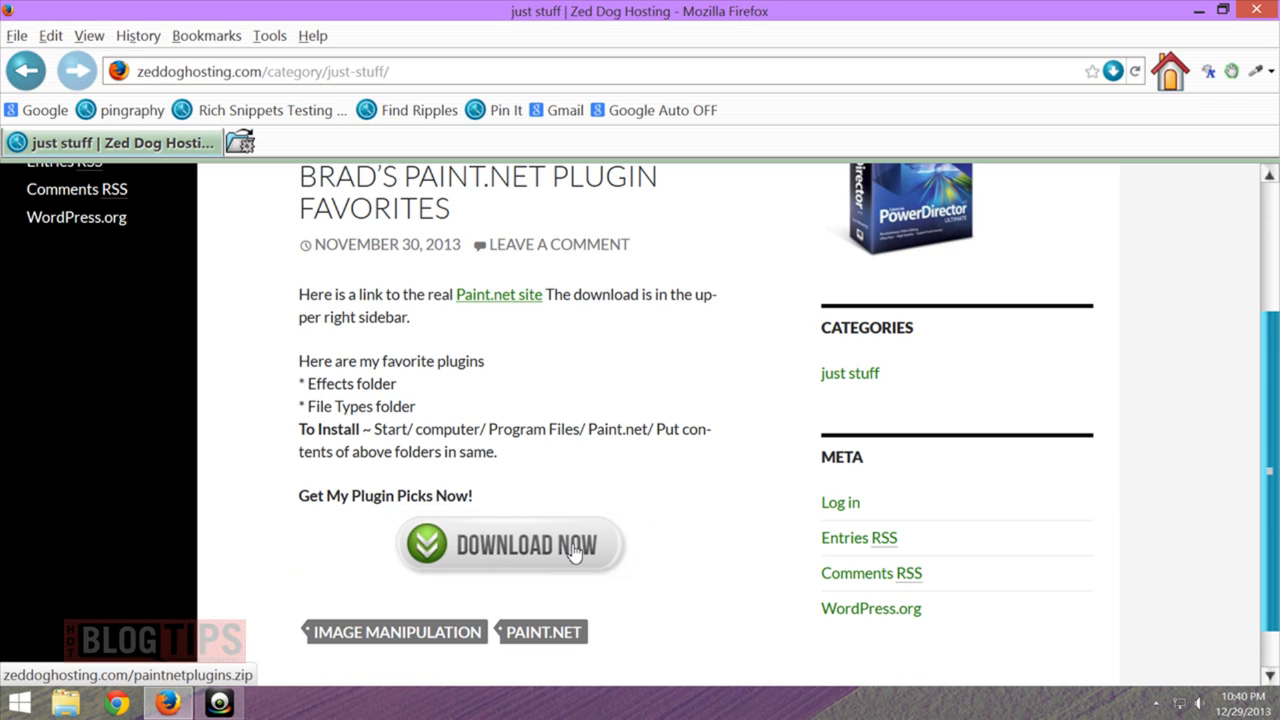
Download the Paint.NET plugin pack zip from the blog post and save the file.
{"action": "left_click", "coordinate": [508, 544]}
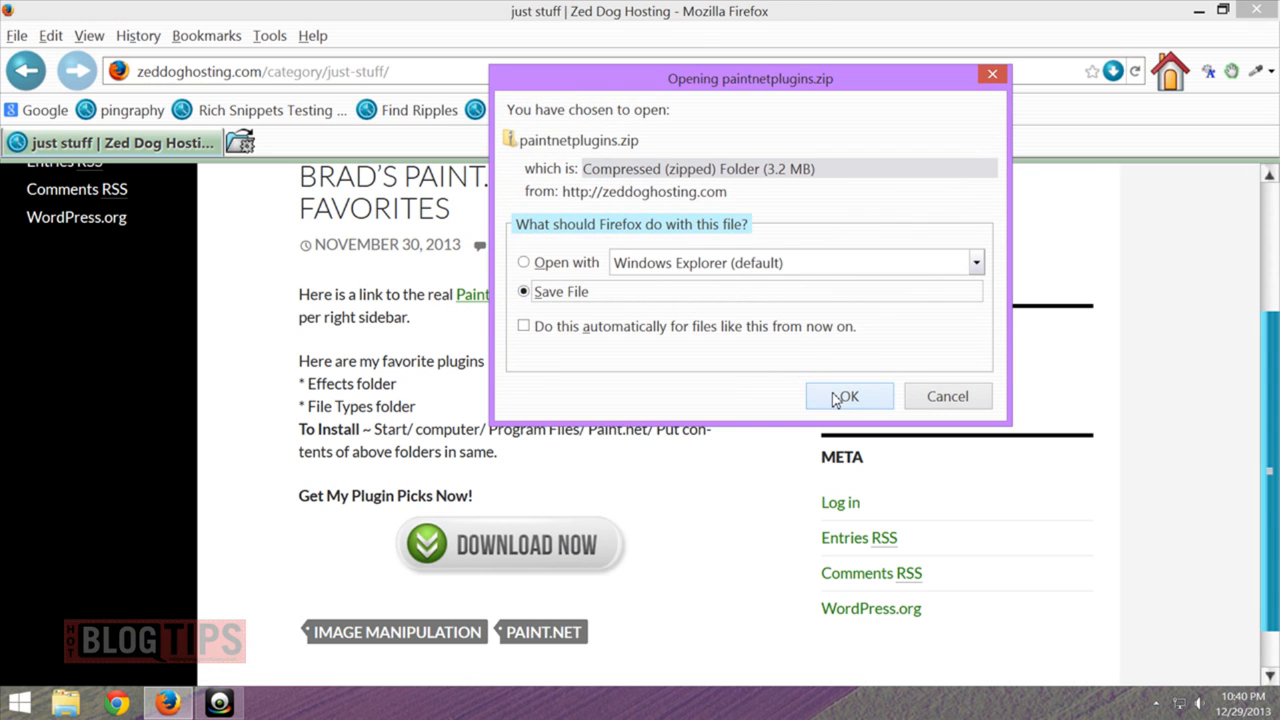
{"action": "left_click", "coordinate": [848, 396]}
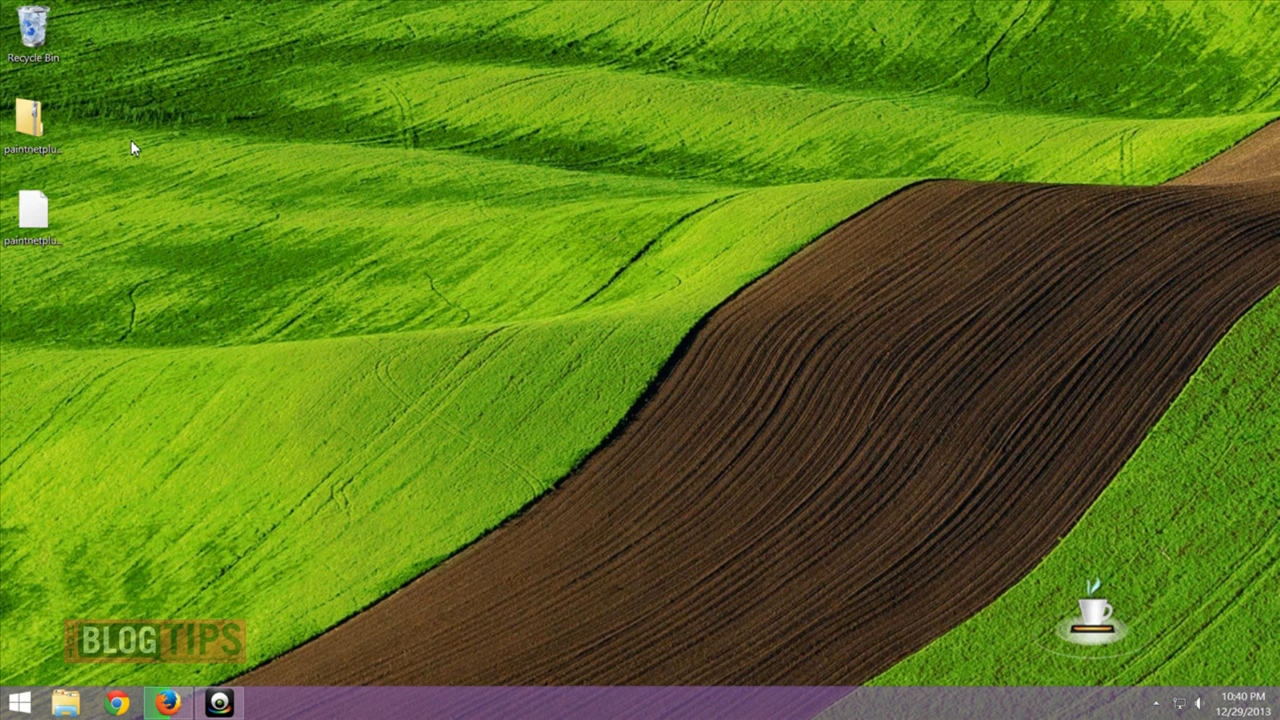
Extract the paintnetplugins zip on the desktop to its suggested folder, showing the extracted files.
{"action": "left_click_drag", "start_coordinate": [33, 115], "coordinate": [640, 215]}
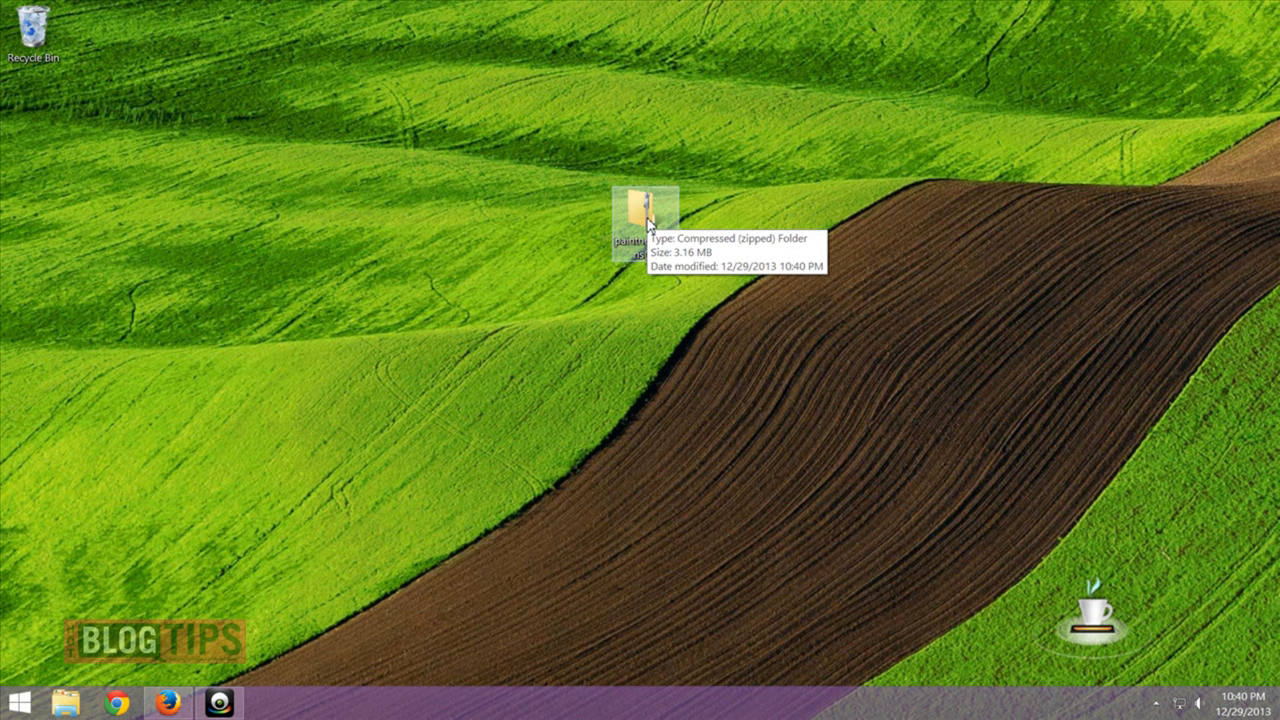
{"action": "right_click", "coordinate": [640, 220]}
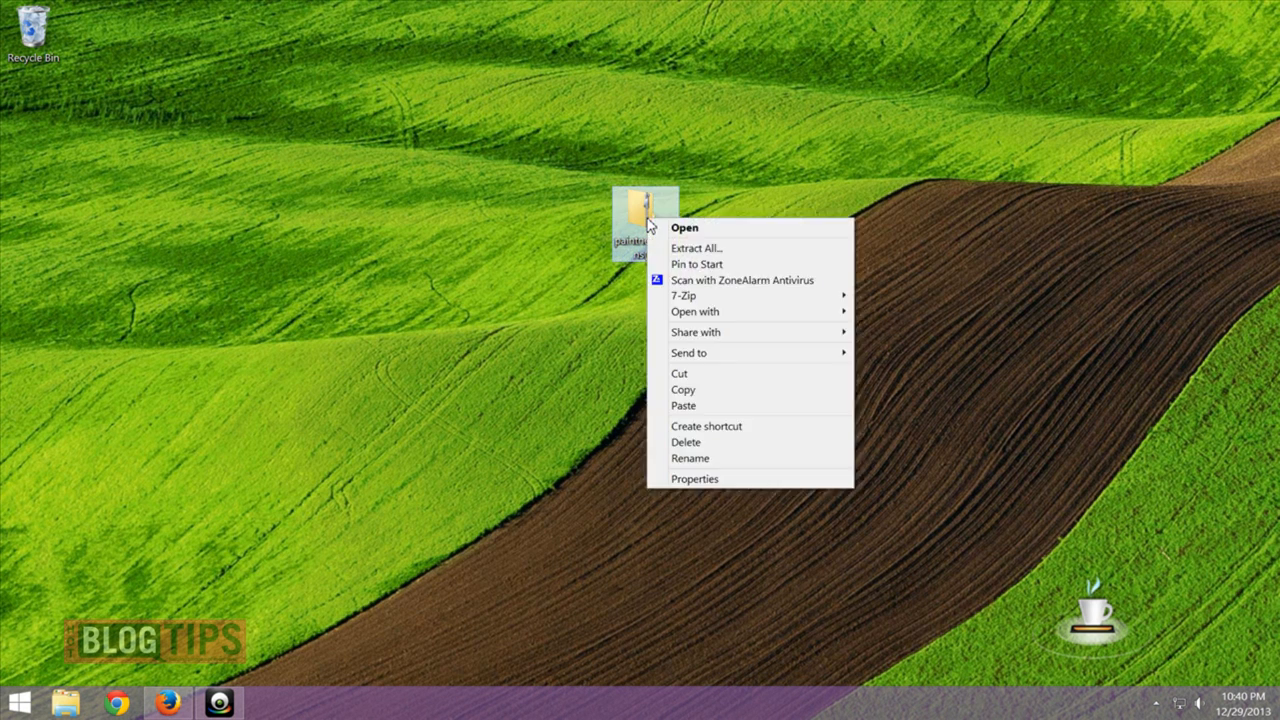
{"action": "left_click", "coordinate": [697, 248]}
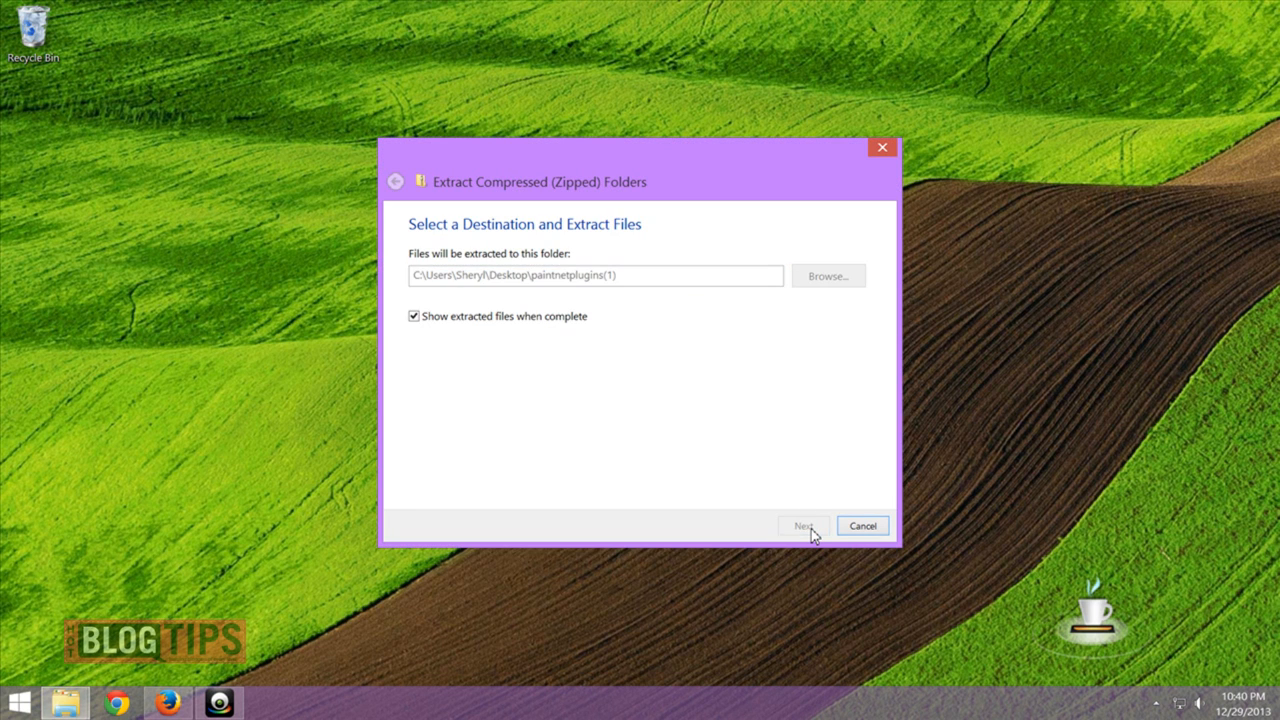
{"action": "left_click", "coordinate": [804, 525]}
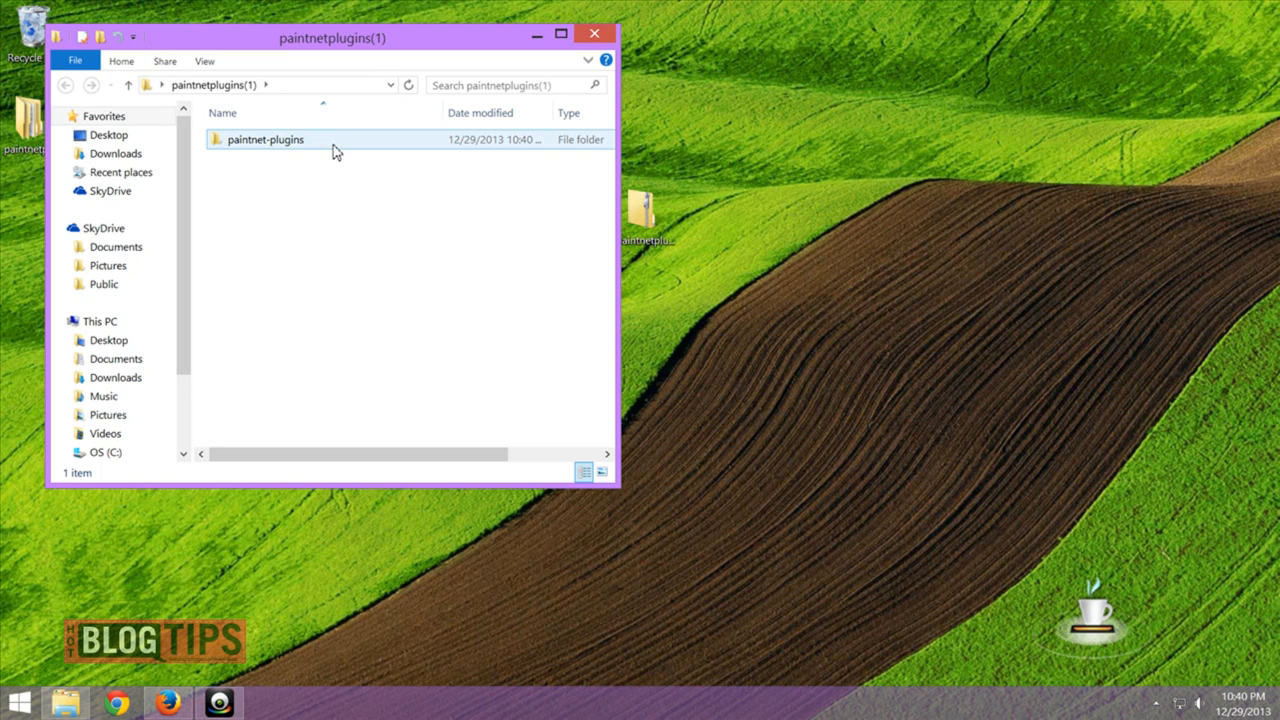
Open paintnet-plugins and inspect its Effects and FileTypes folders.
{"action": "double_click", "coordinate": [264, 139]}
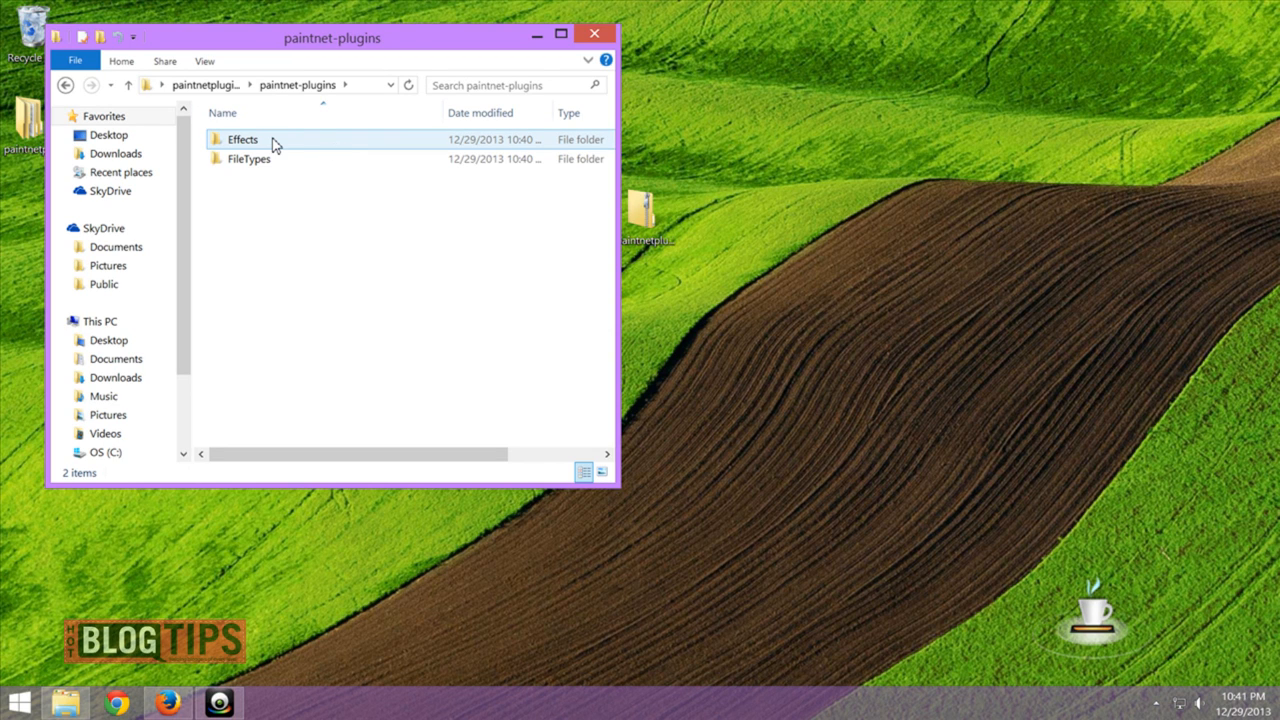
{"action": "left_click", "coordinate": [248, 159]}
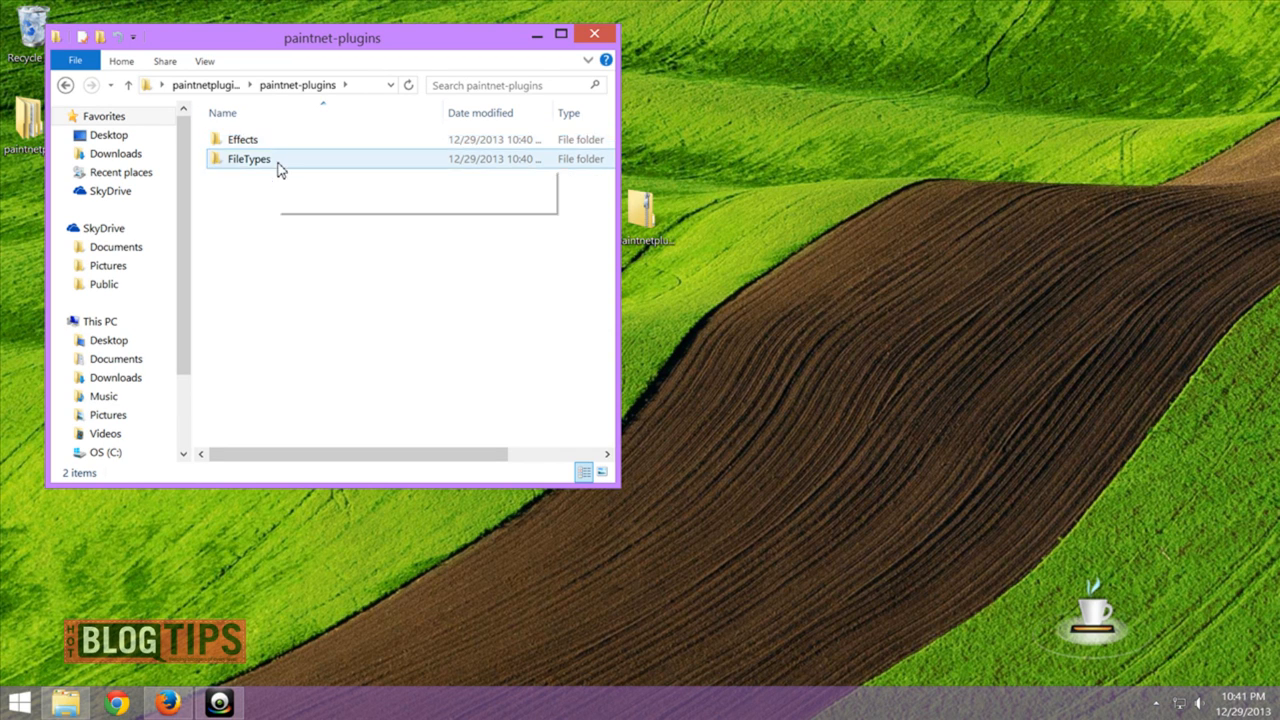
{"action": "left_click", "coordinate": [243, 139]}
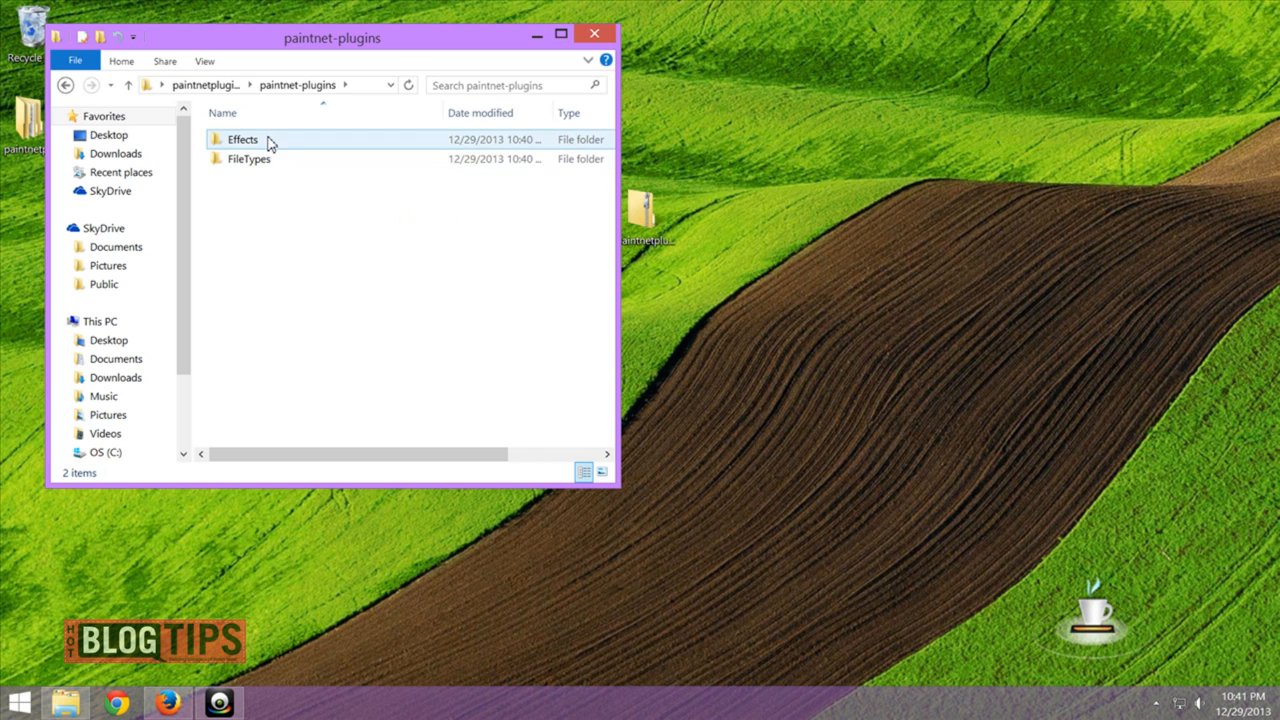
{"action": "mouse_move", "coordinate": [287, 146]}
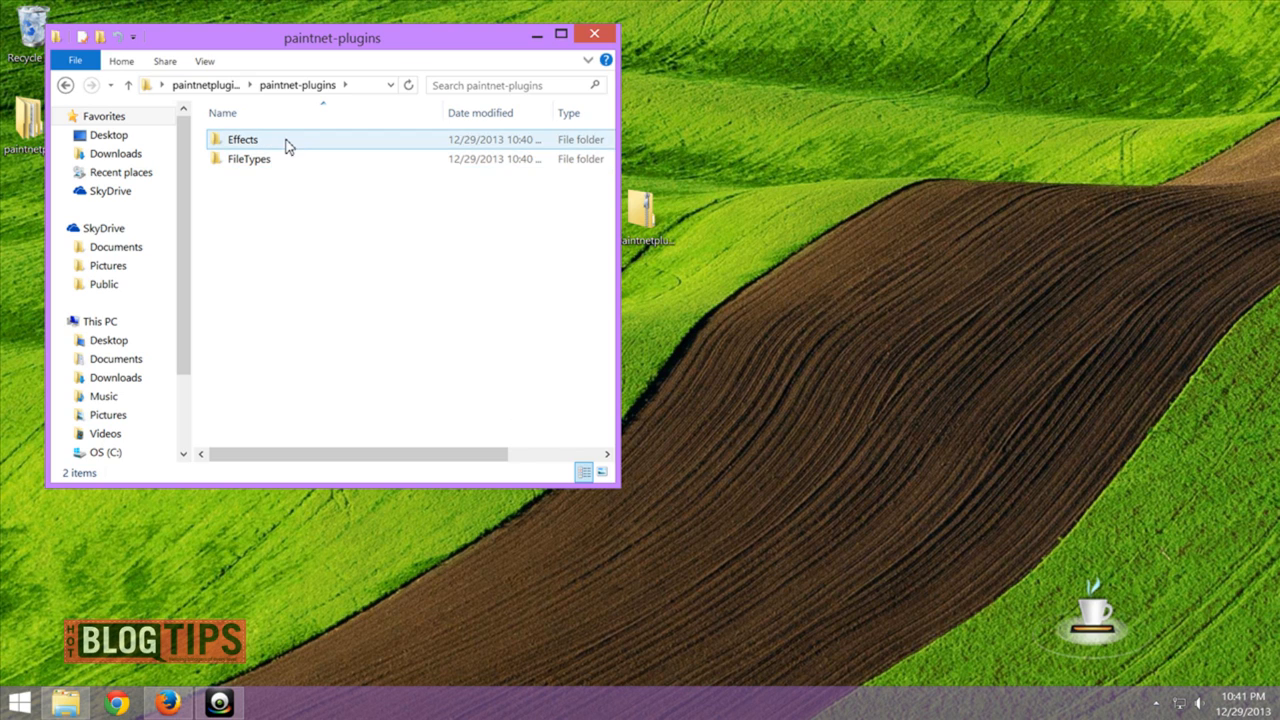
{"action": "left_click", "coordinate": [248, 159]}
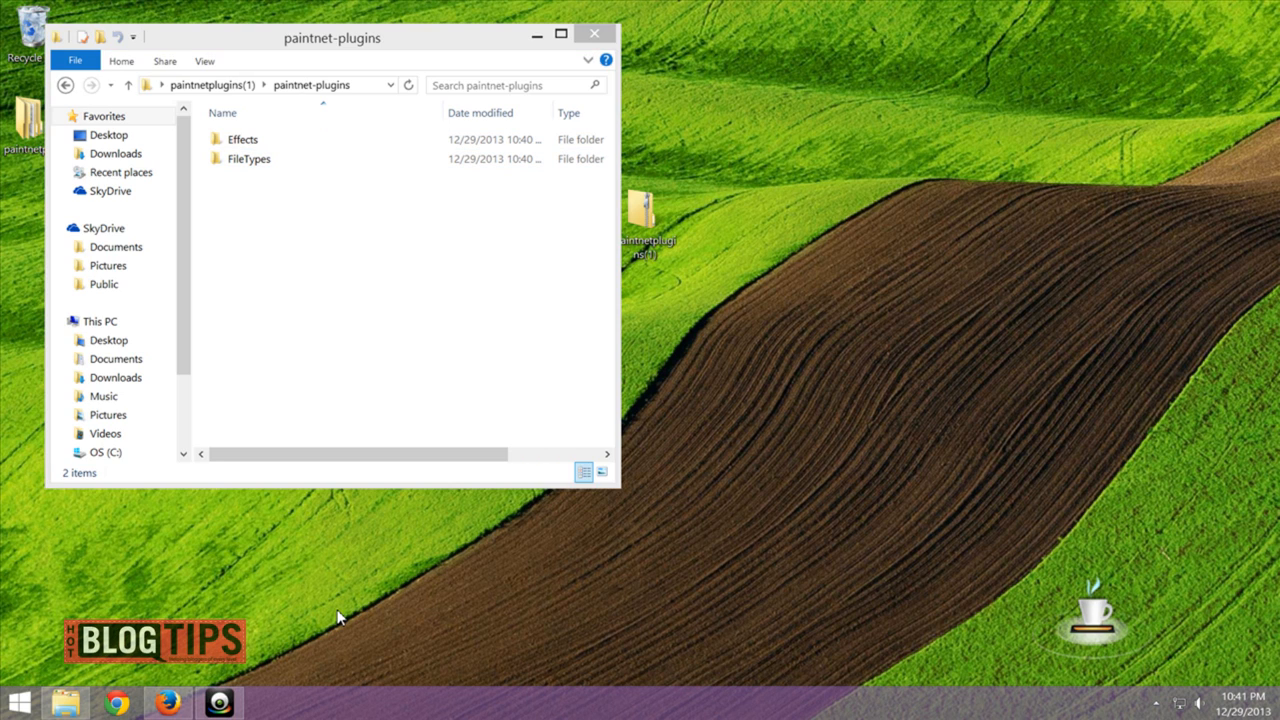
{"action": "mouse_move", "coordinate": [343, 613]}
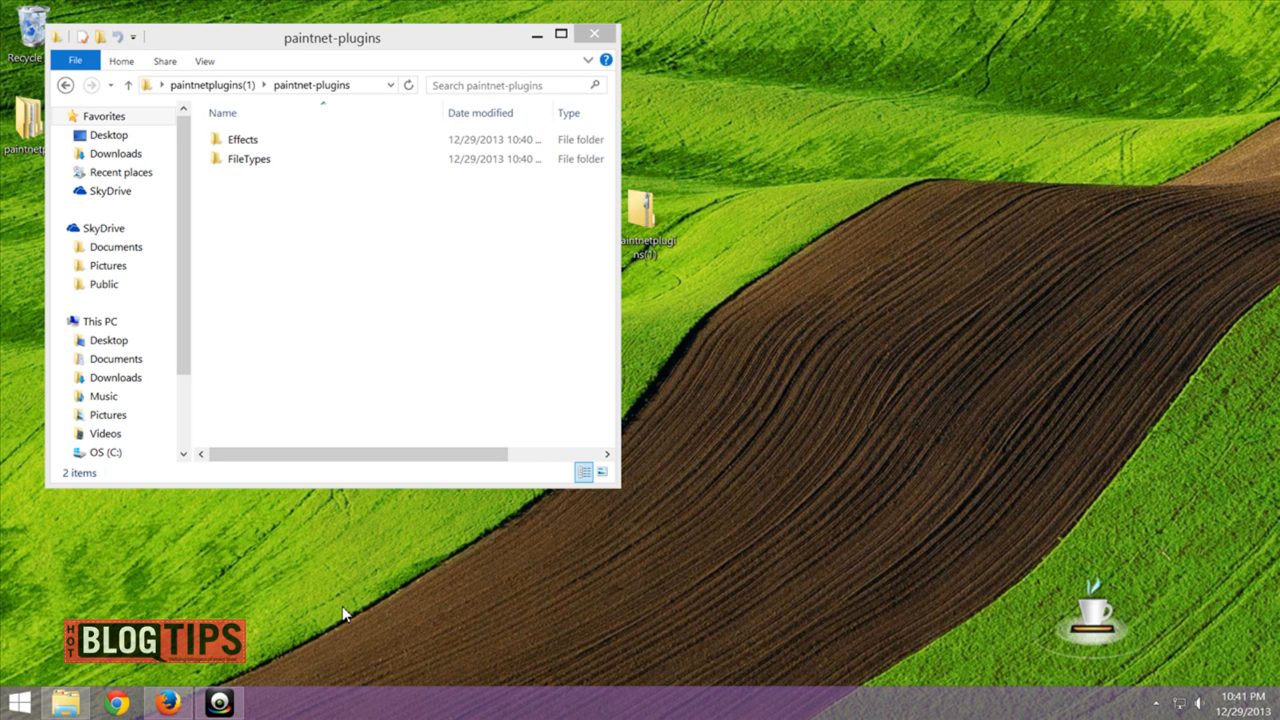
{"action": "mouse_move", "coordinate": [344, 624]}
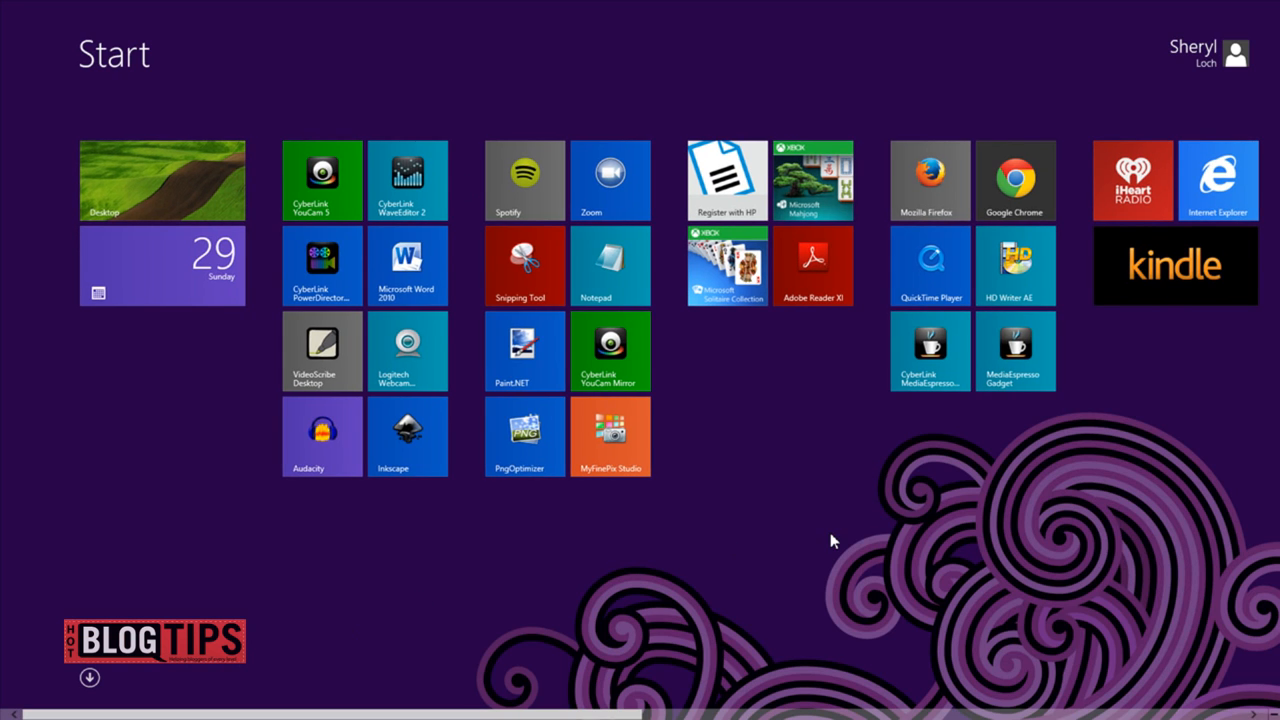
Search 'This PC' from Start, open it, and maximize the window.
{"action": "type", "text": "th"}
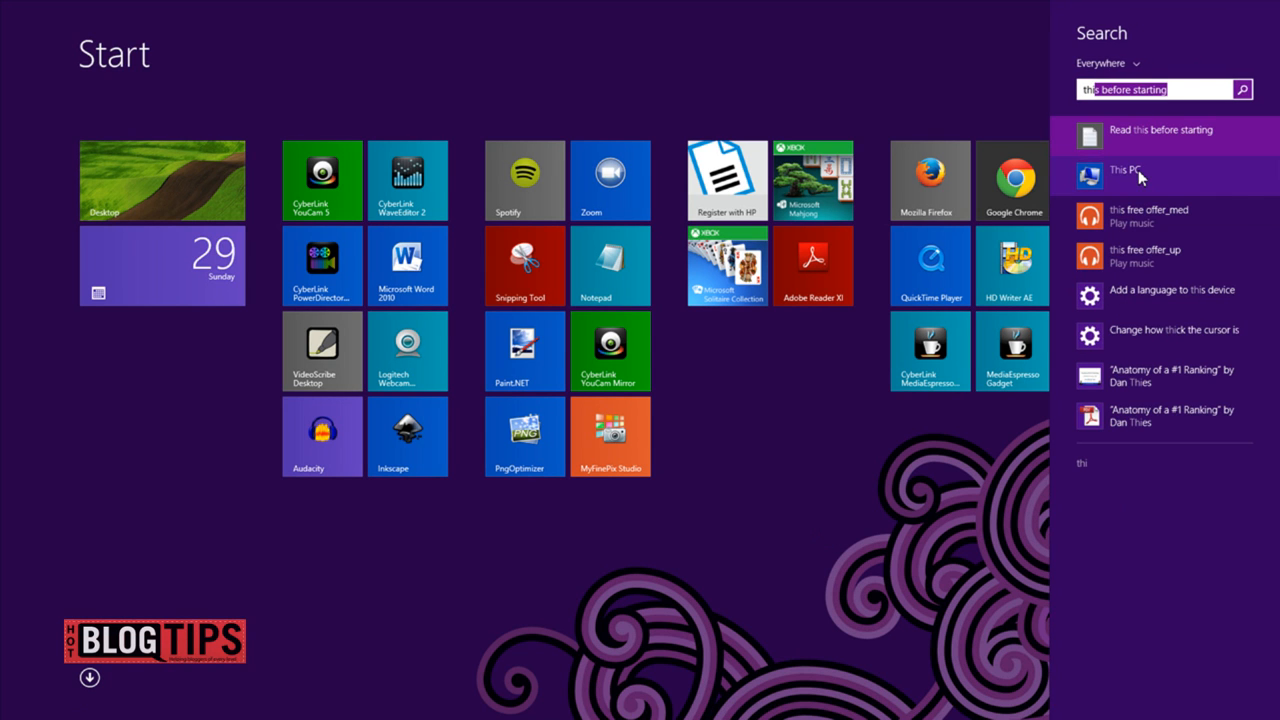
{"action": "left_click", "coordinate": [1127, 169]}
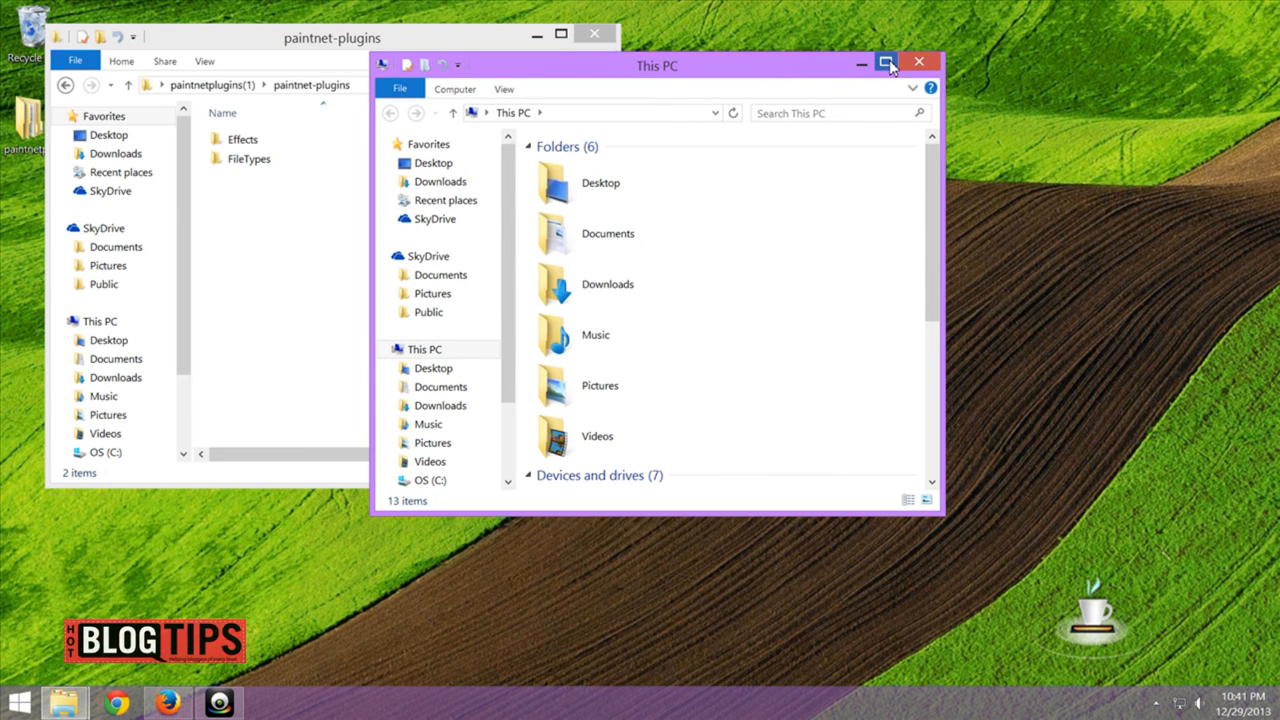
{"action": "left_click", "coordinate": [885, 62]}
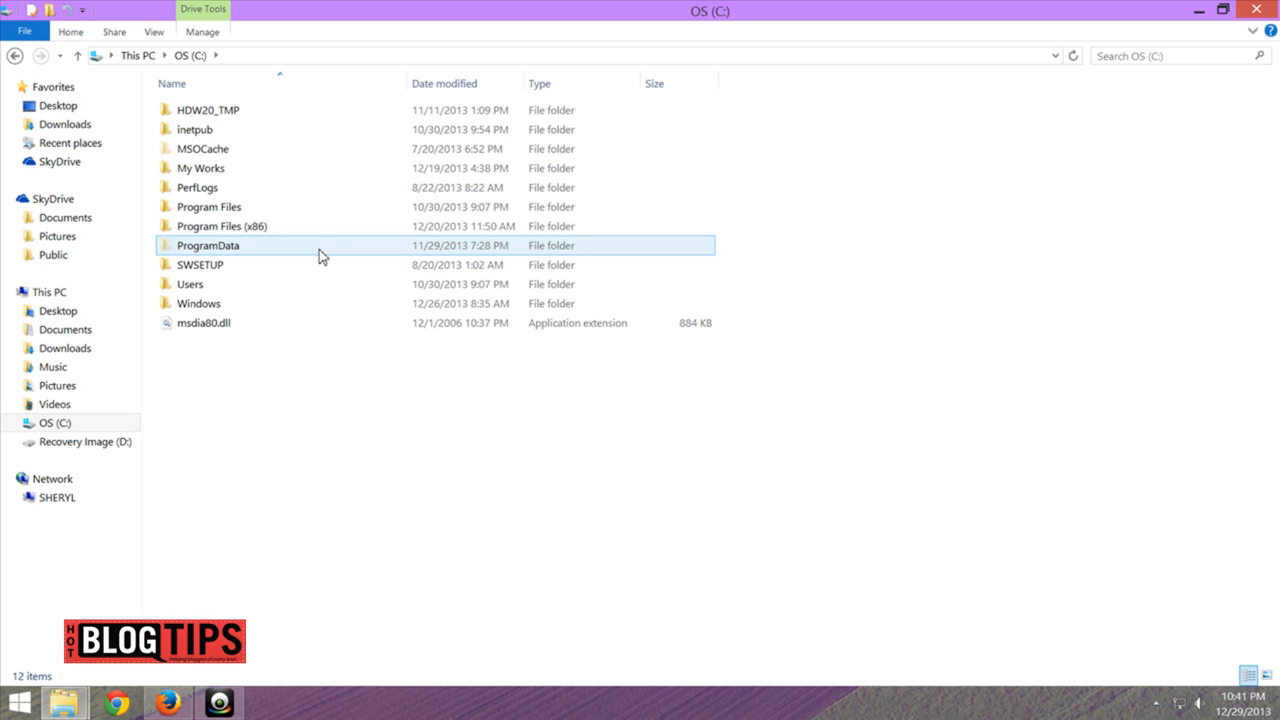
Navigate into Program Files, then the Paint.NET folder.
{"action": "left_click", "coordinate": [208, 206]}
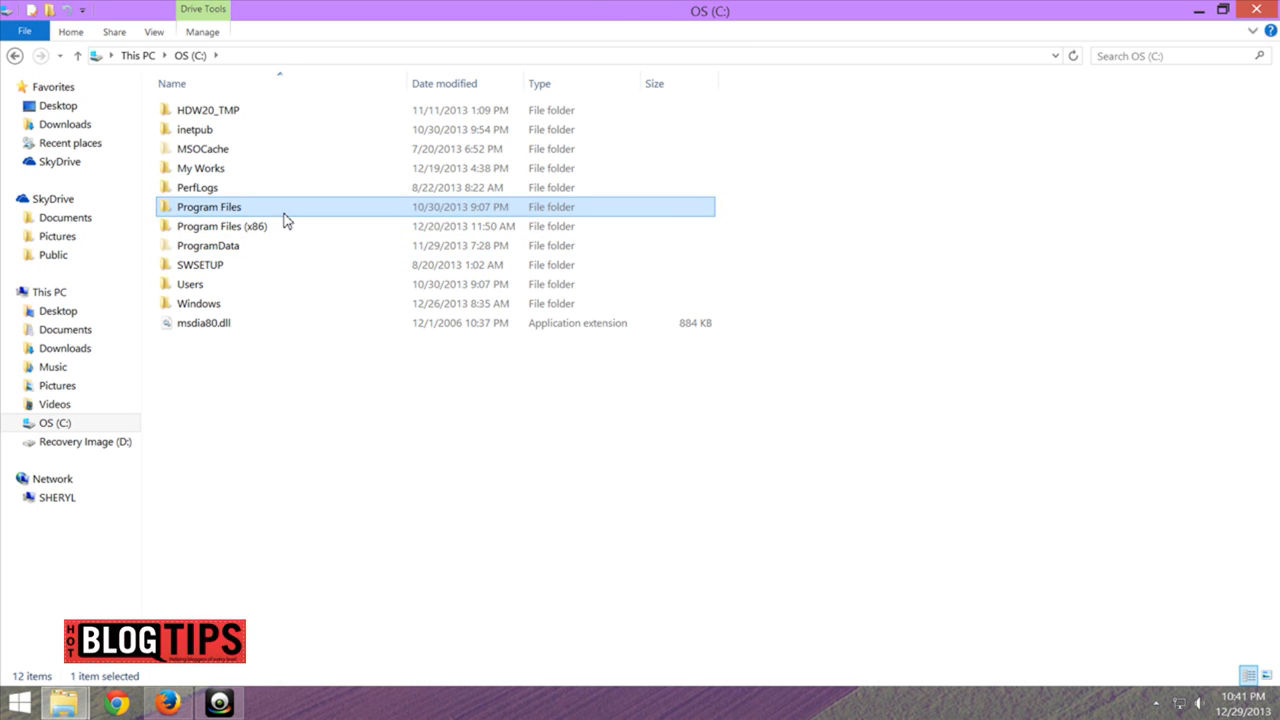
{"action": "double_click", "coordinate": [208, 206]}
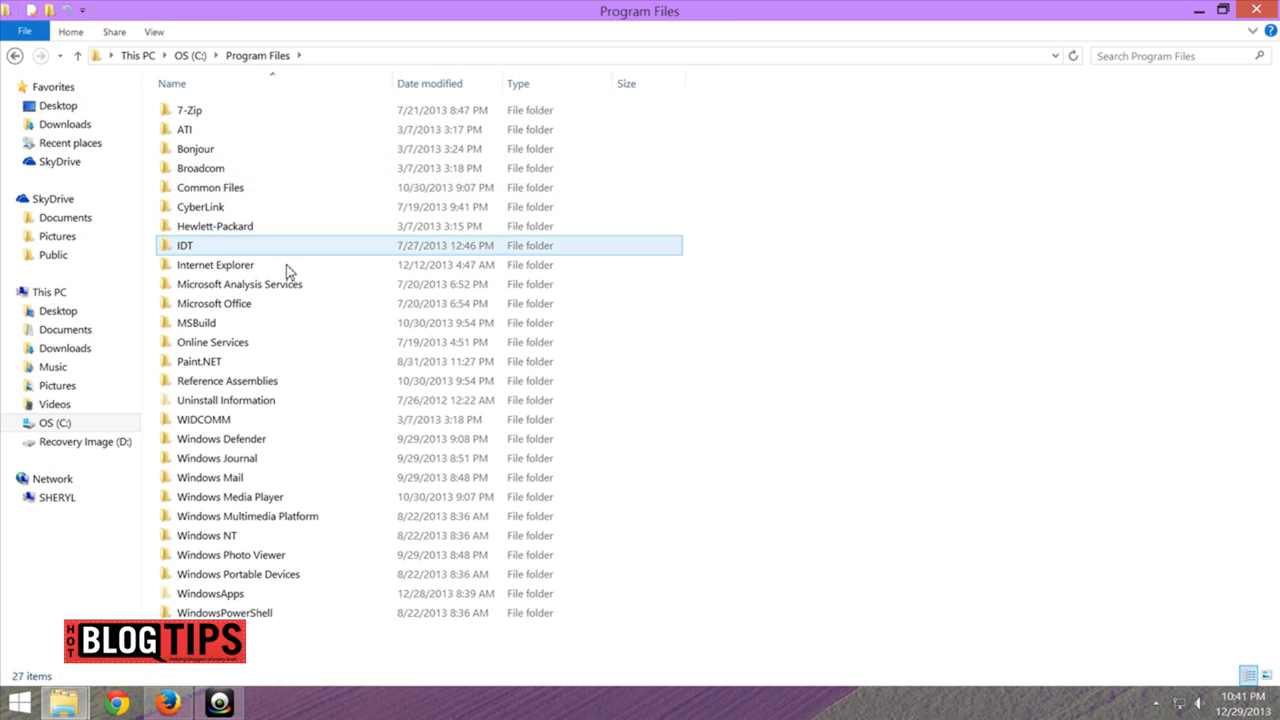
{"action": "left_click", "coordinate": [199, 361]}
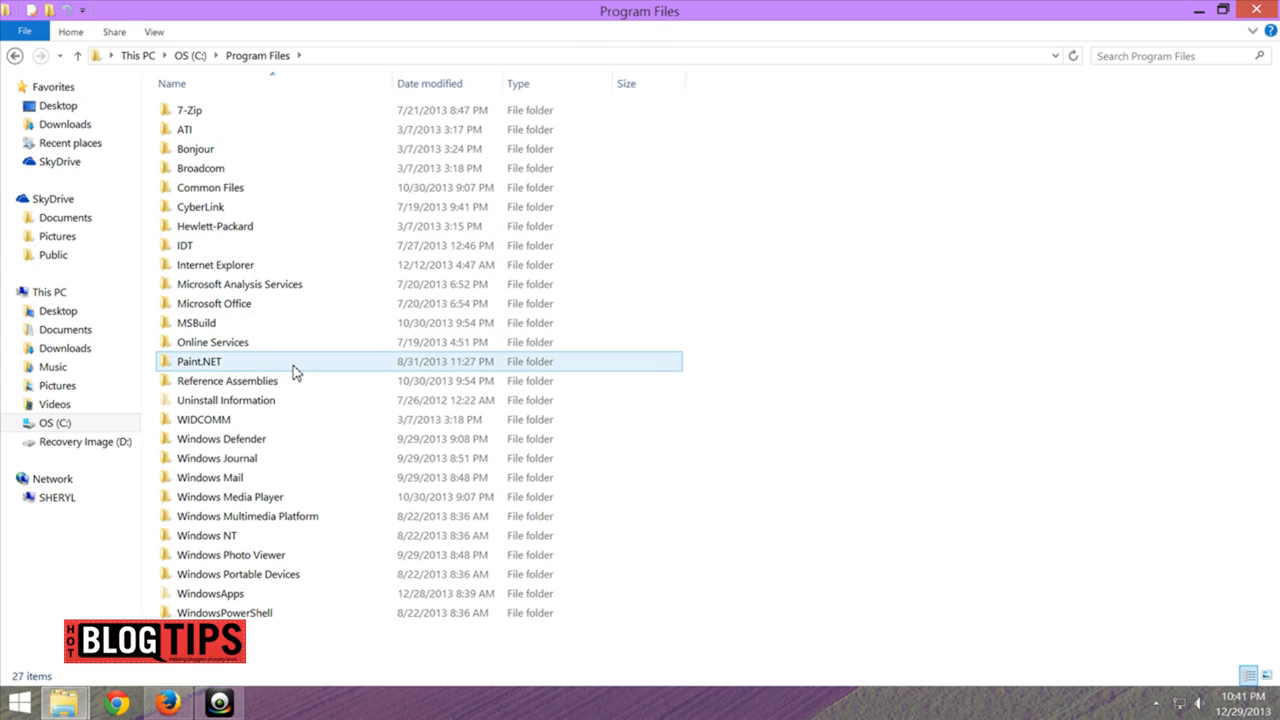
{"action": "double_click", "coordinate": [198, 361]}
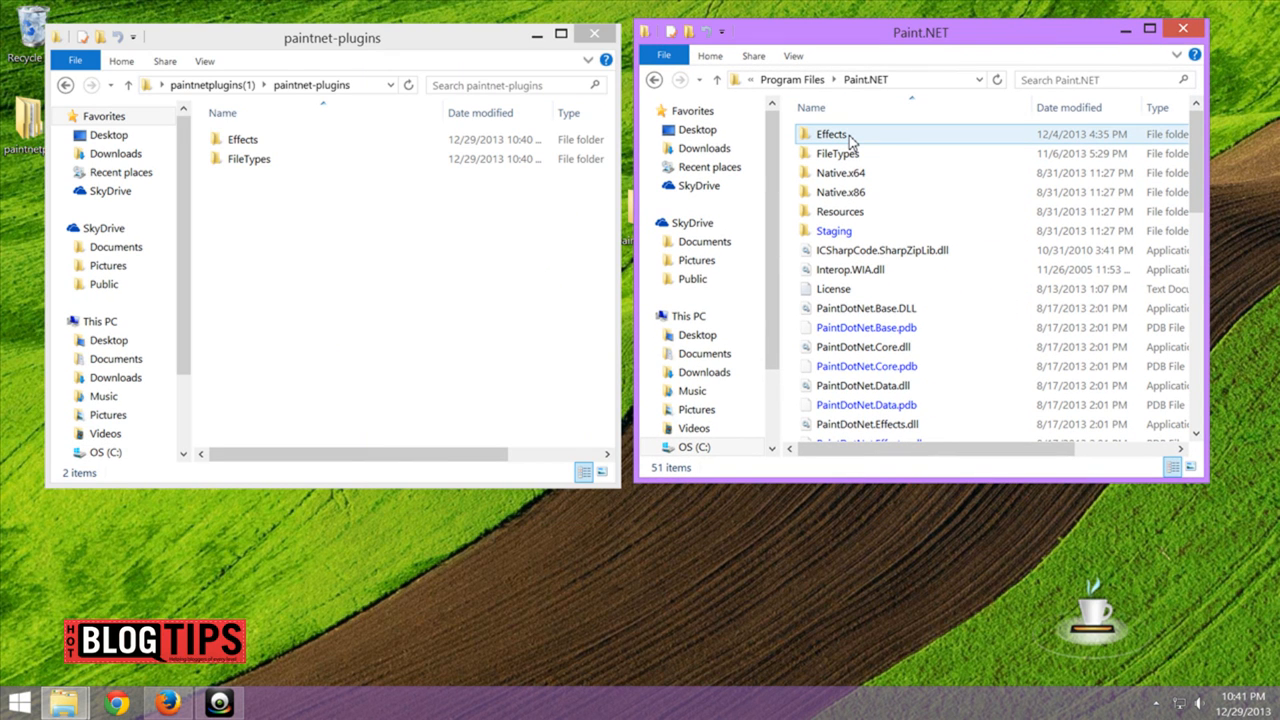
{"action": "mouse_move", "coordinate": [838, 153]}
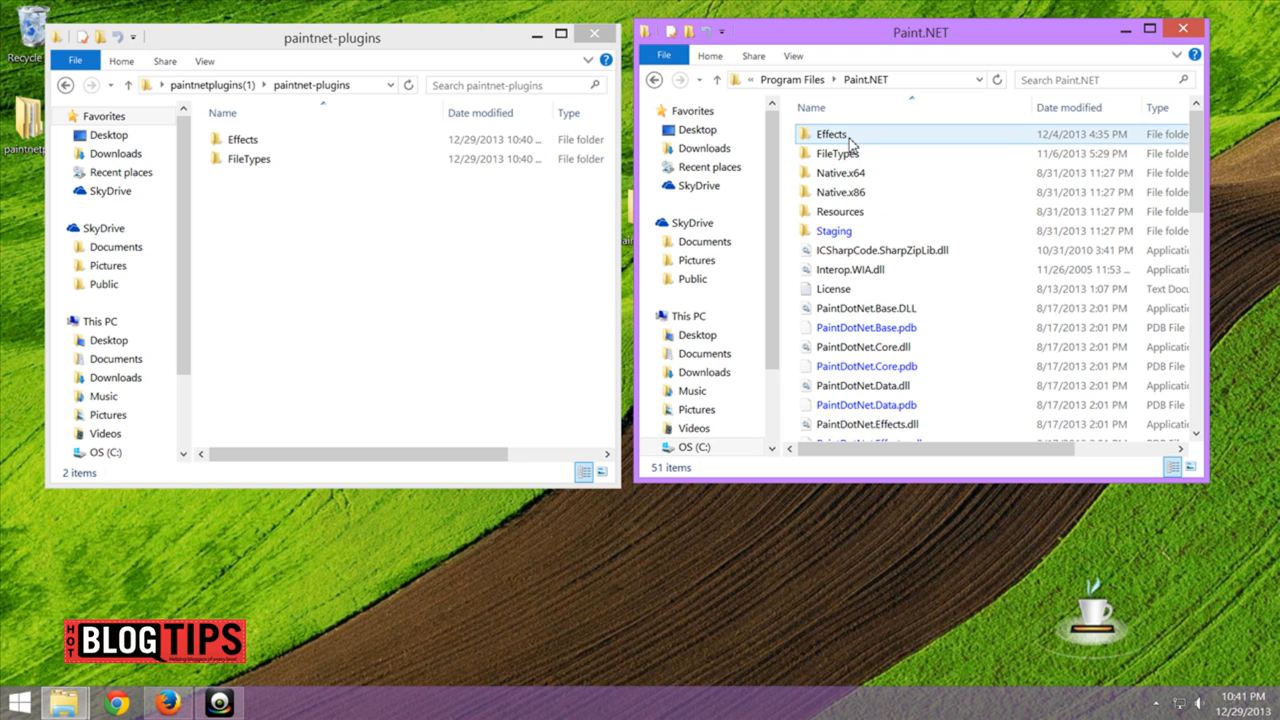
Open Paint.NET's installed Effects folder beside the downloaded Effects folder.
{"action": "double_click", "coordinate": [831, 133]}
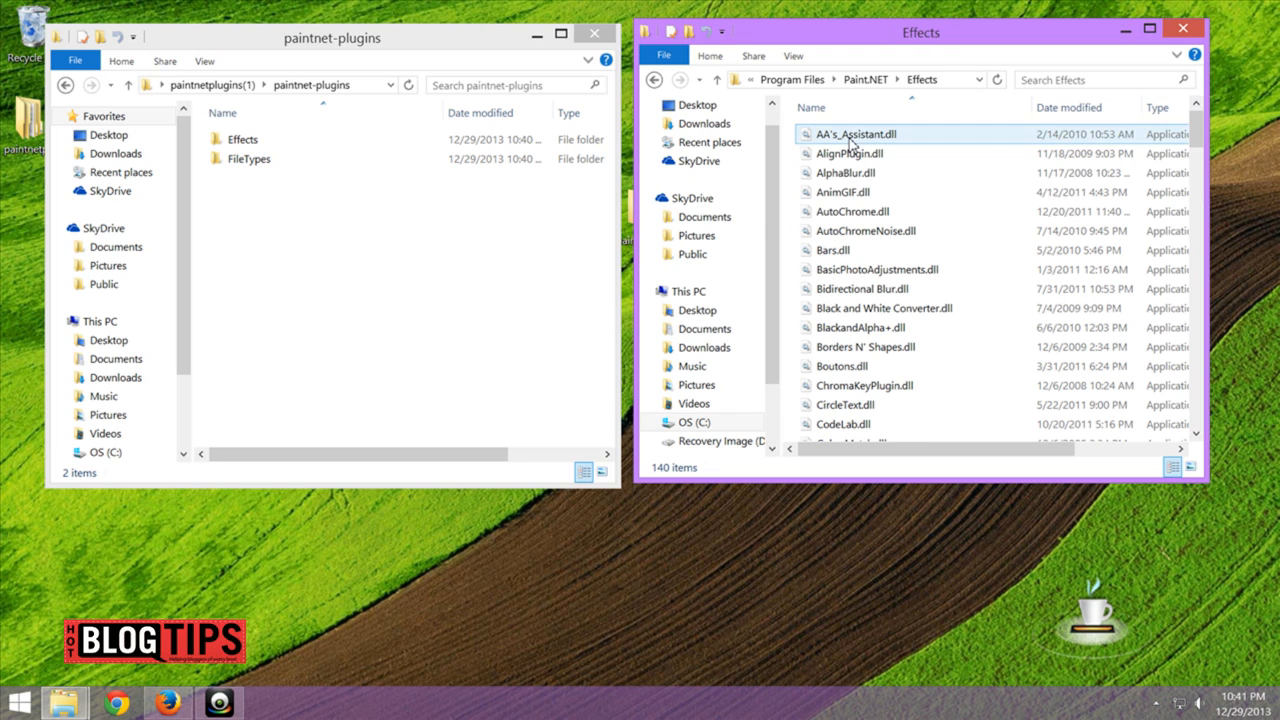
{"action": "left_click", "coordinate": [243, 139]}
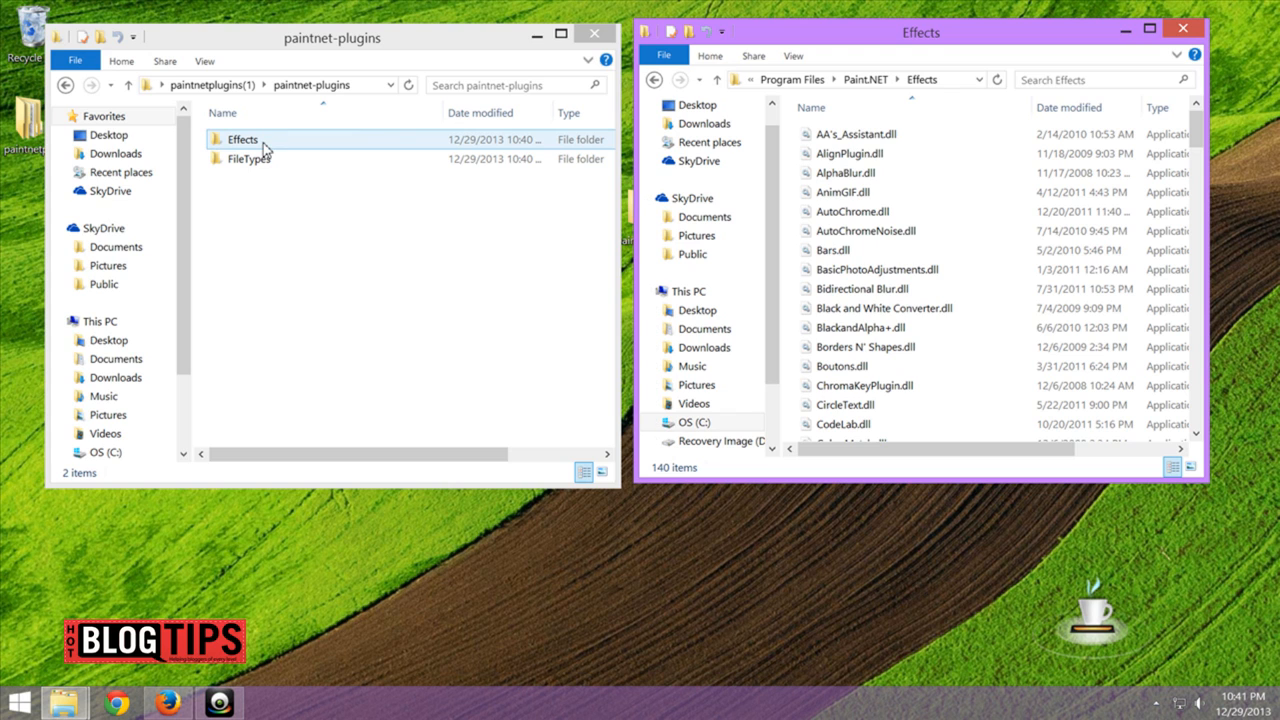
{"action": "left_click", "coordinate": [330, 37]}
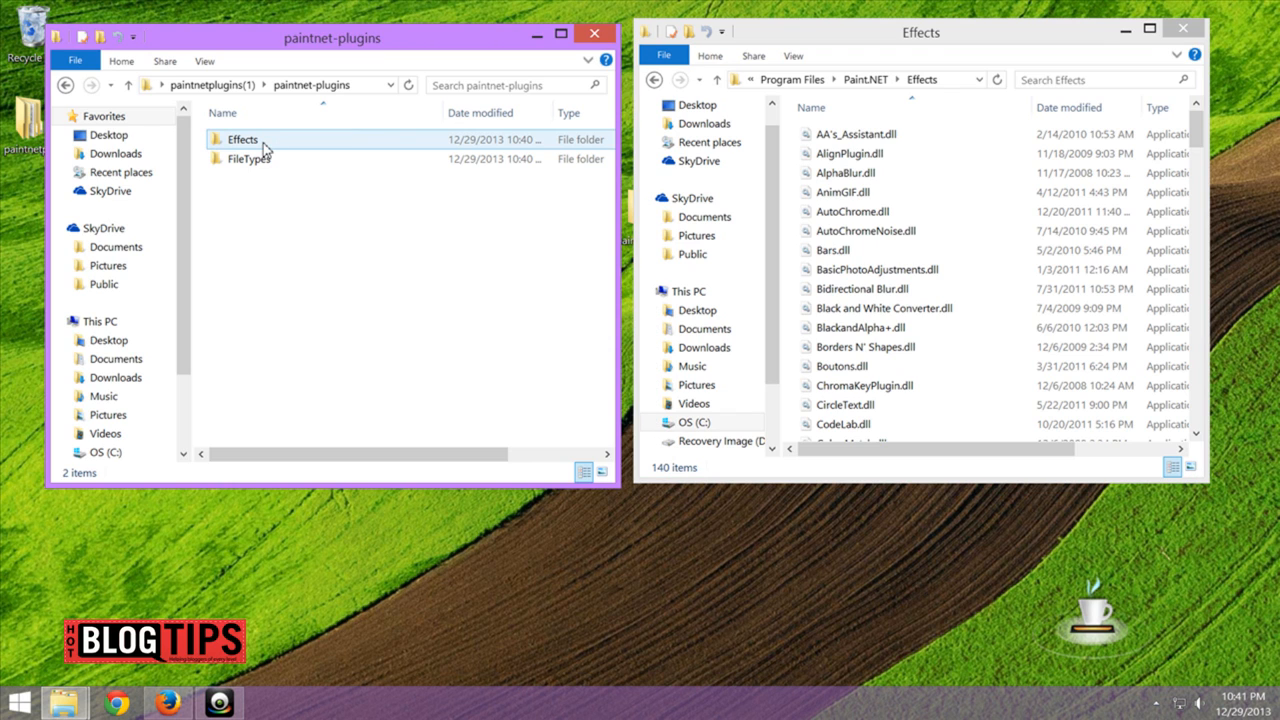
Move all 196 downloaded effect plugins into Paint.NET's Effects folder, approving administrator permission.
{"action": "double_click", "coordinate": [243, 139]}
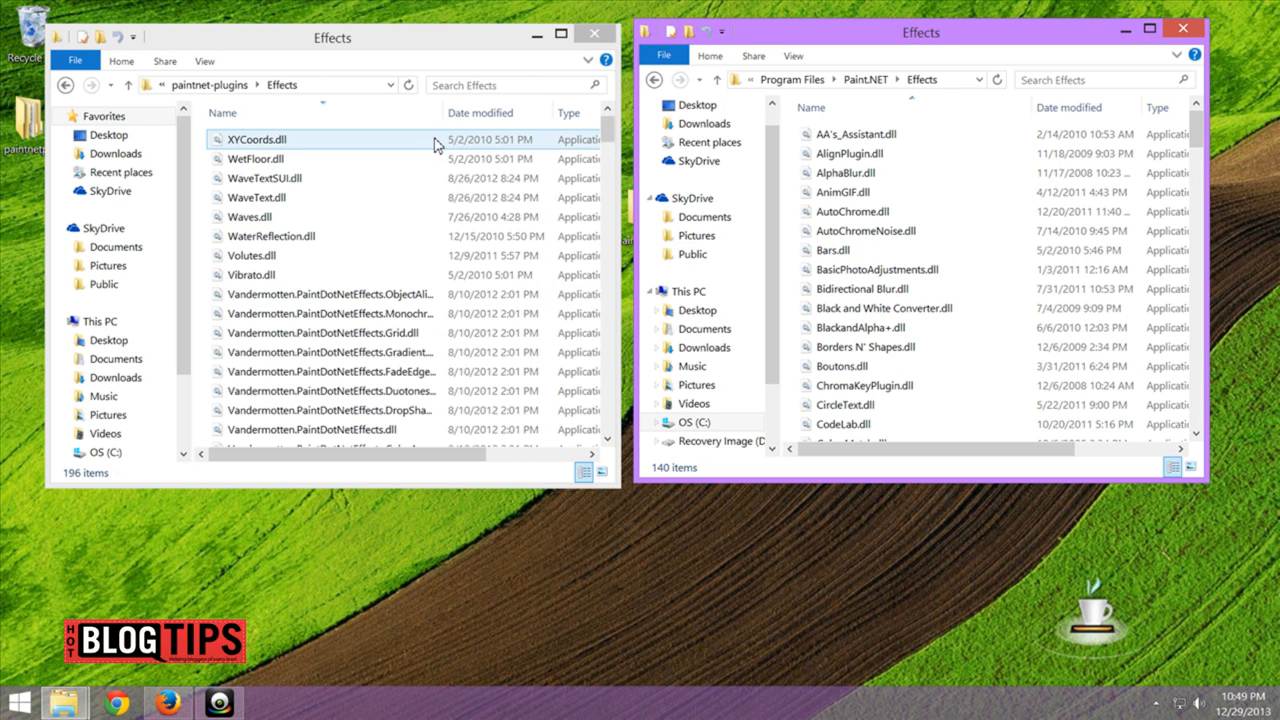
{"action": "left_click", "coordinate": [257, 139]}
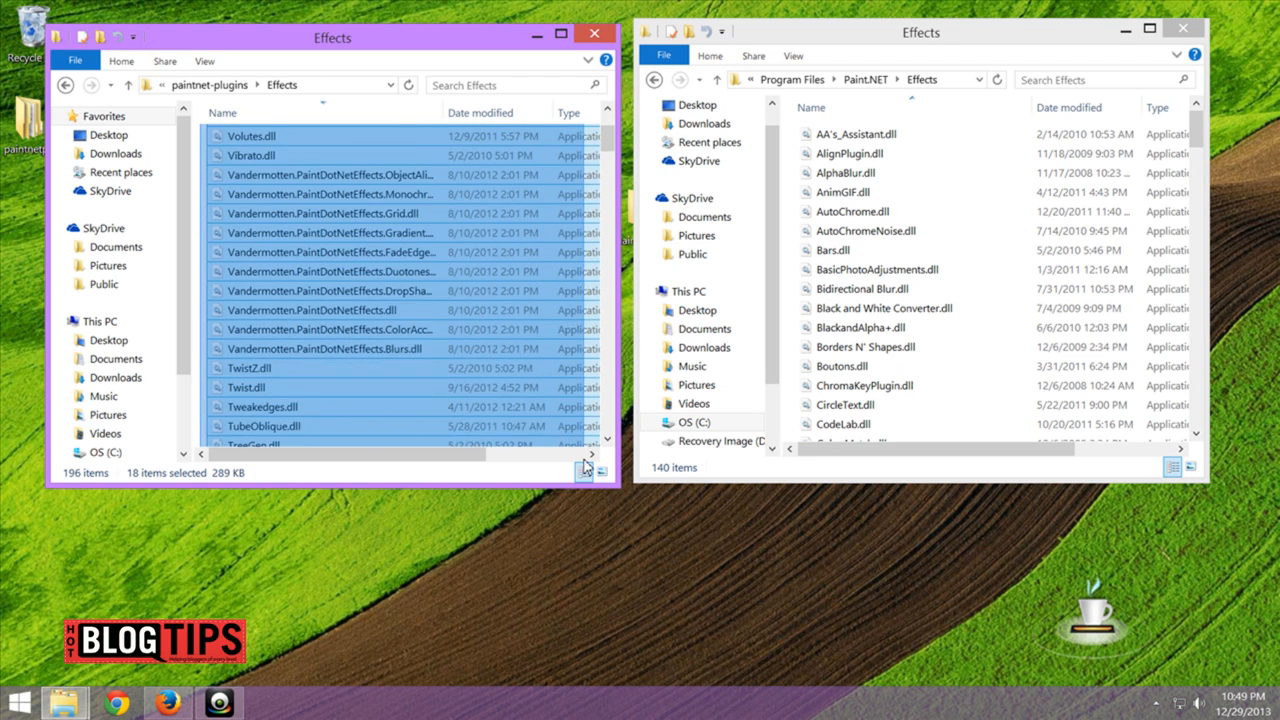
{"action": "scroll", "scroll_direction": "down", "scroll_amount": 3}
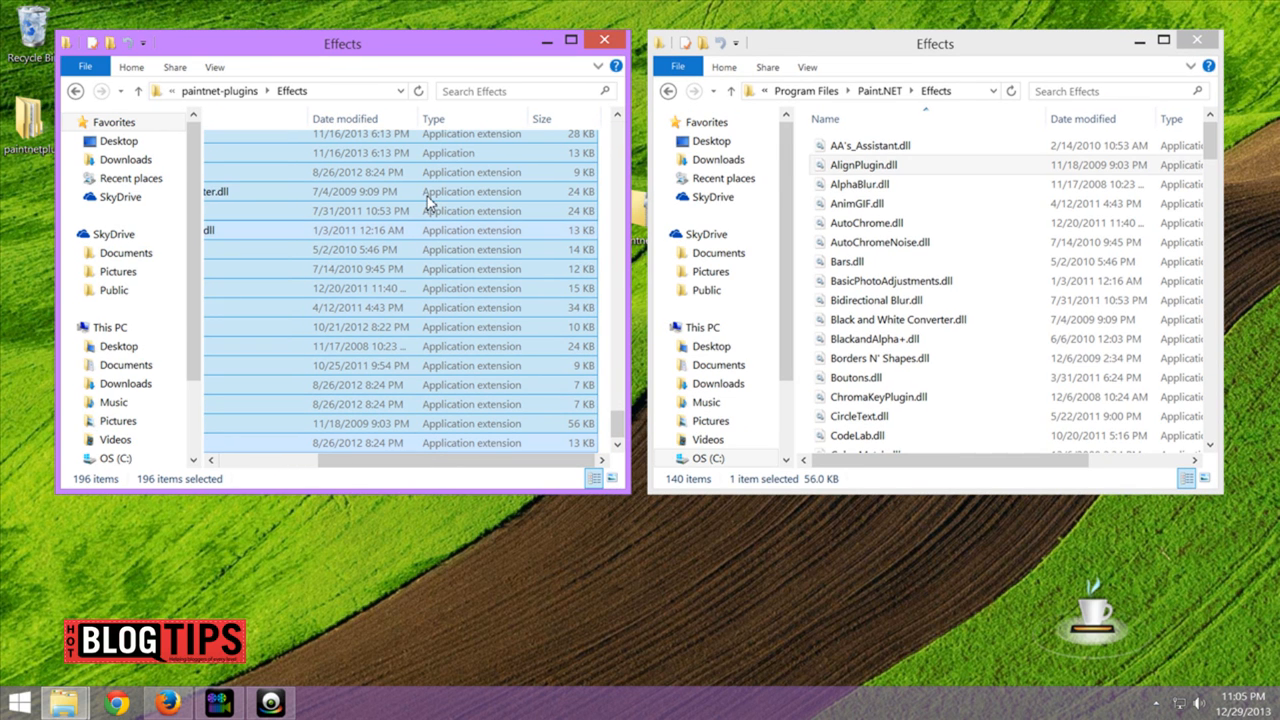
{"action": "mouse_move", "coordinate": [415, 298]}
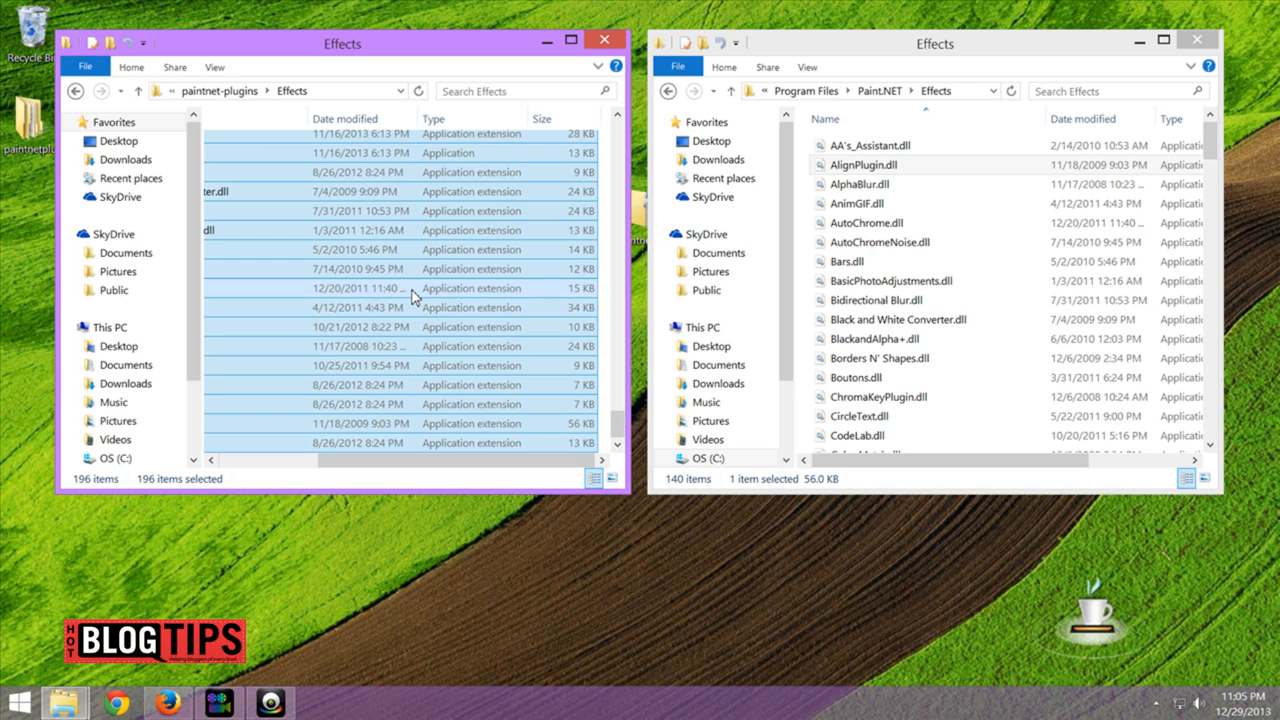
{"action": "left_click_drag", "start_coordinate": [413, 297], "coordinate": [912, 327]}
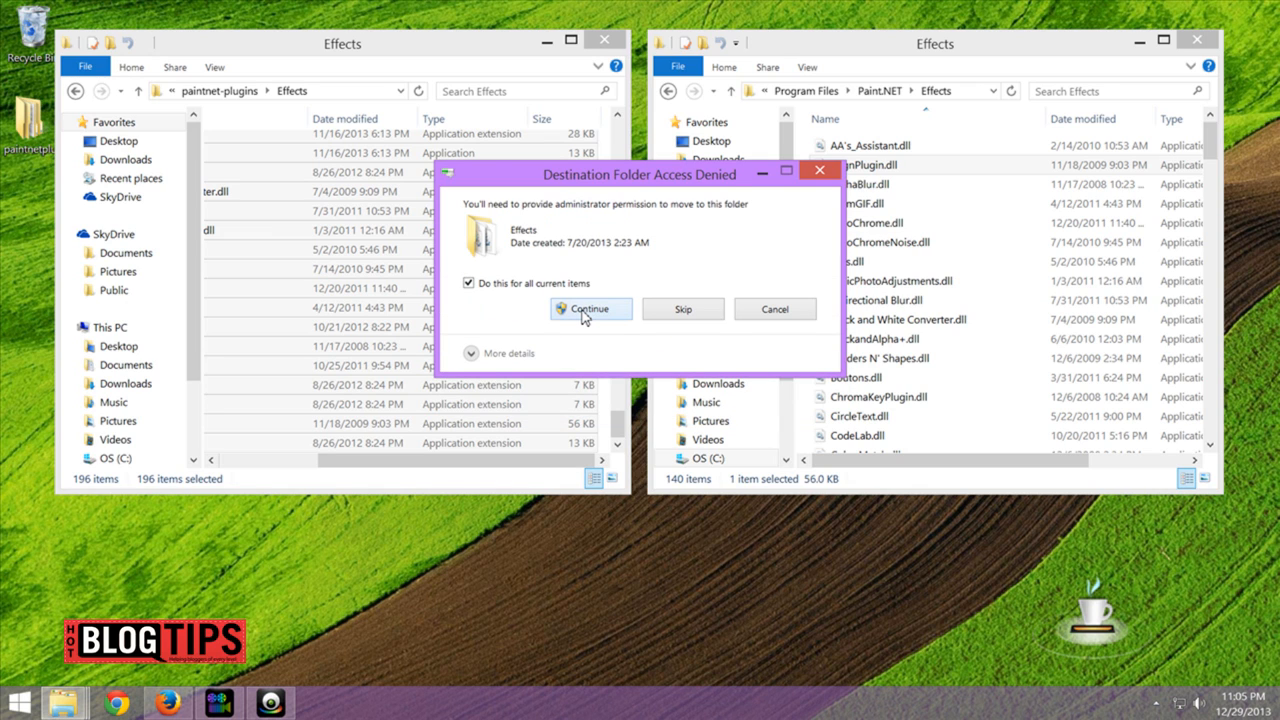
{"action": "left_click", "coordinate": [590, 308]}
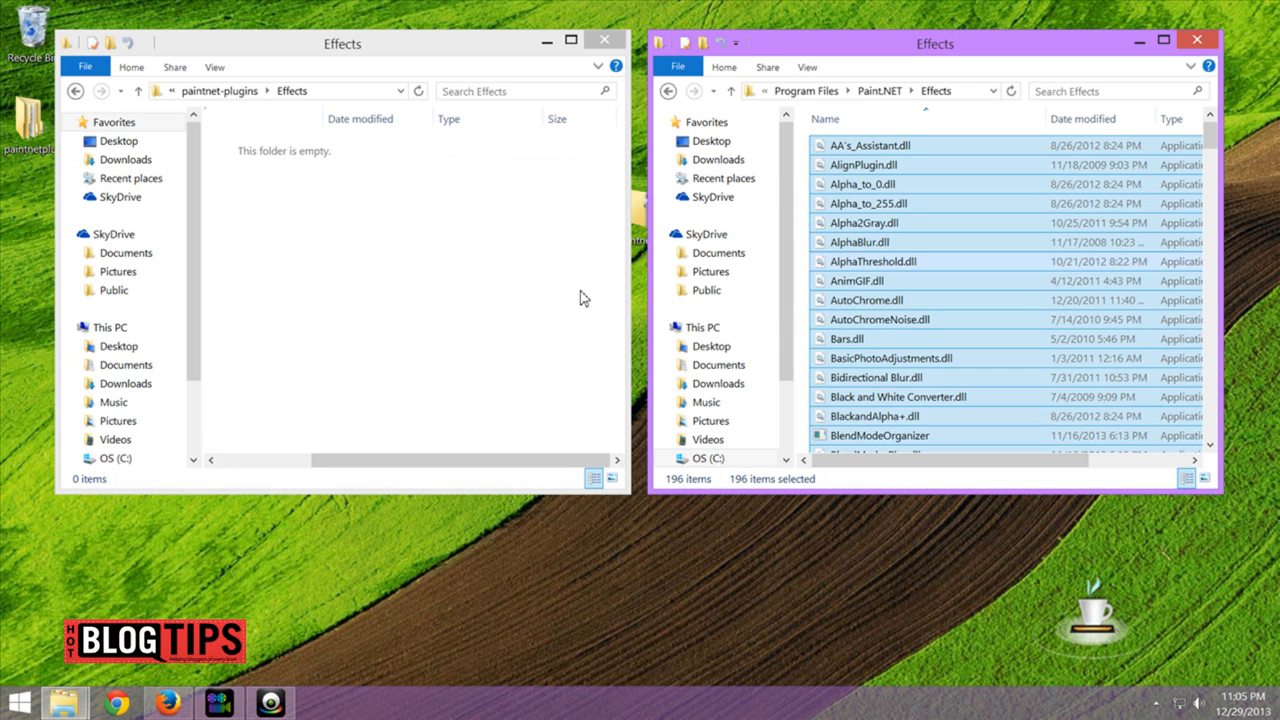
{"action": "mouse_move", "coordinate": [1007, 242]}
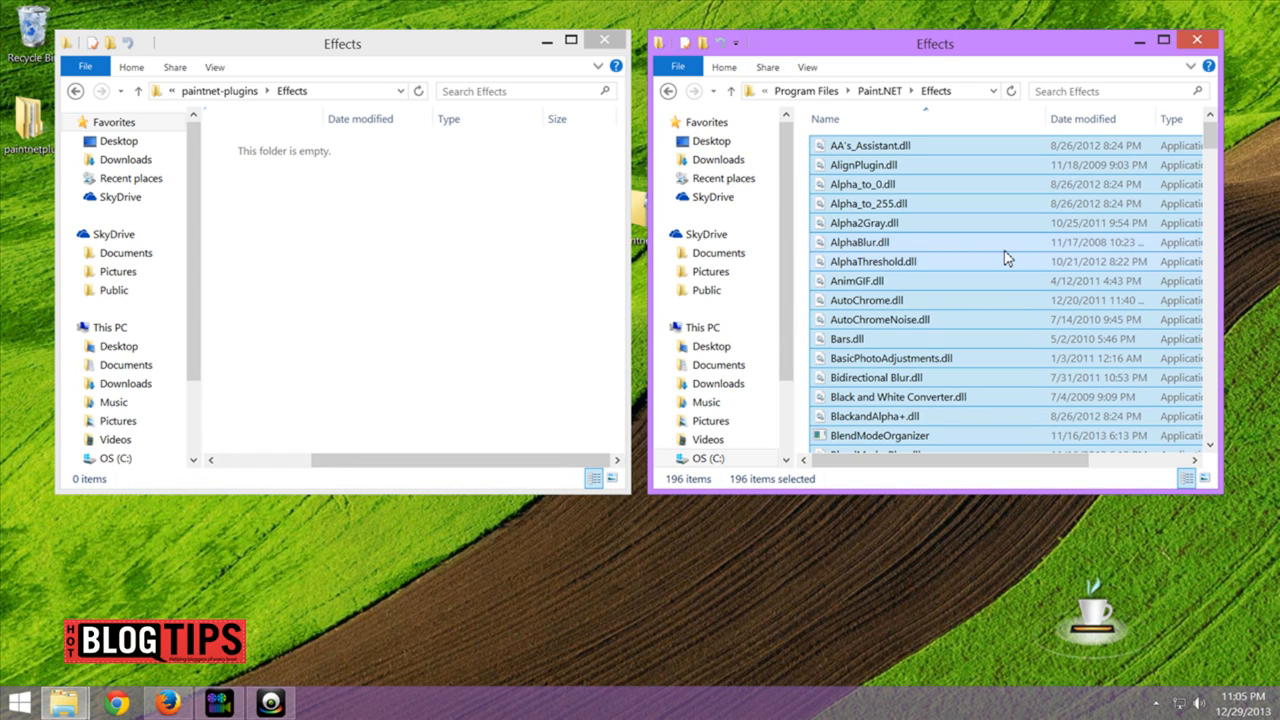
{"action": "mouse_move", "coordinate": [389, 80]}
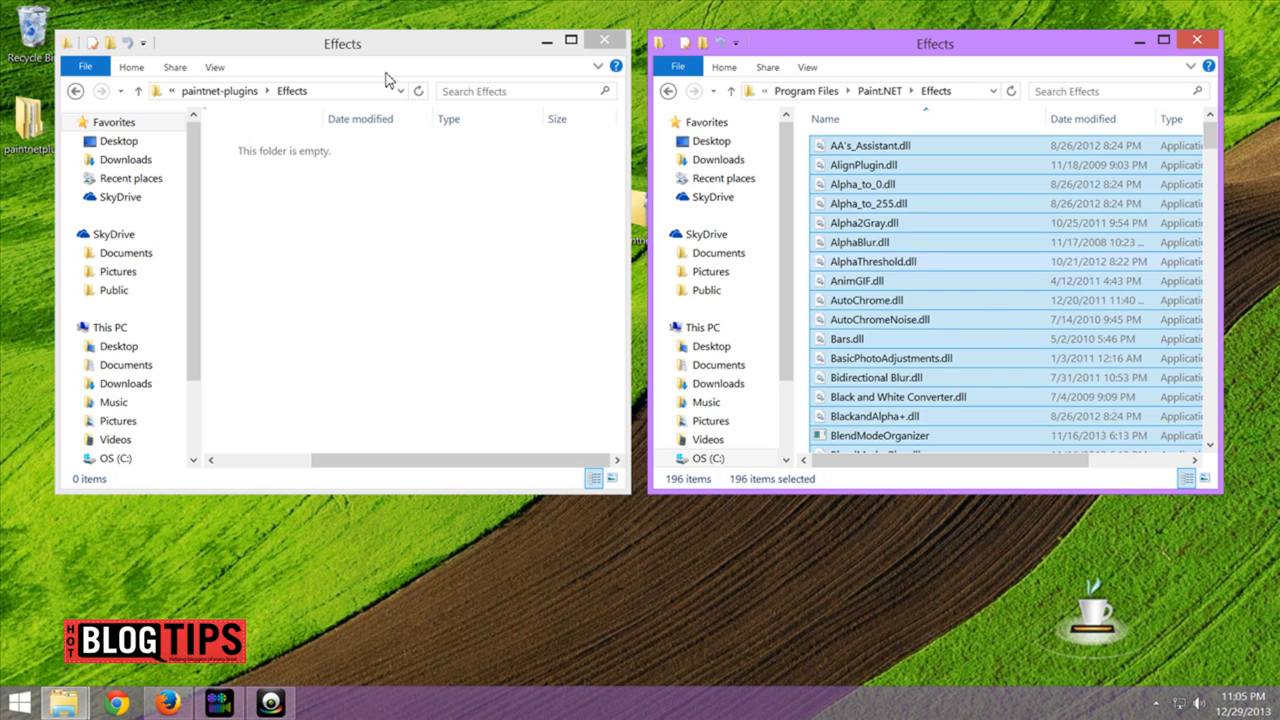
{"action": "mouse_move", "coordinate": [663, 192]}
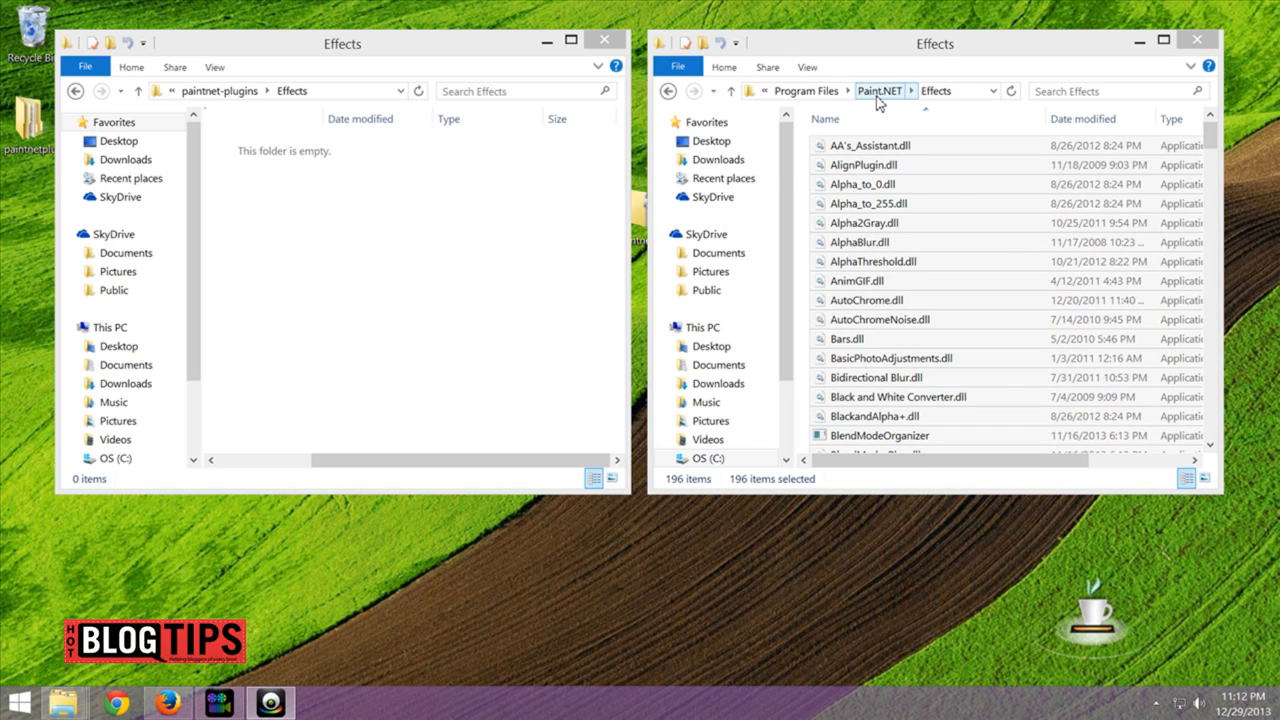
Move the four downloaded file type plugins into Paint.NET's FileTypes folder with administrator permission.
{"action": "left_click", "coordinate": [879, 90]}
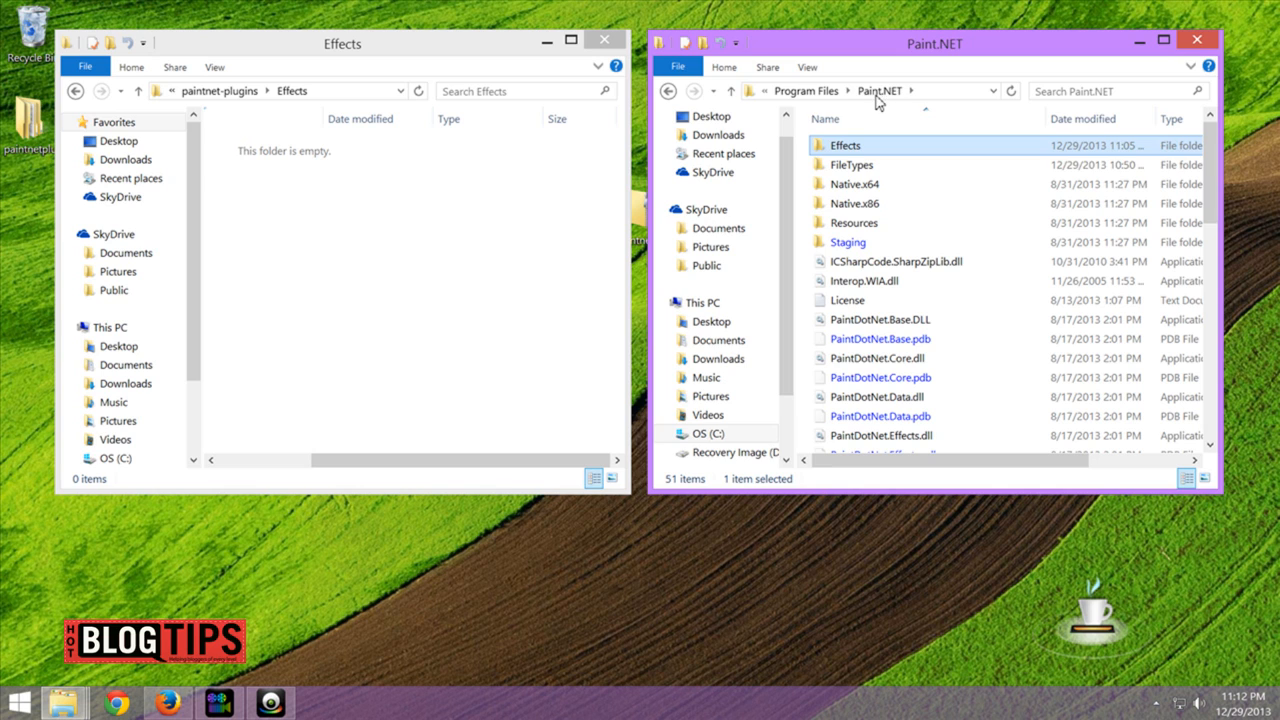
{"action": "double_click", "coordinate": [852, 164]}
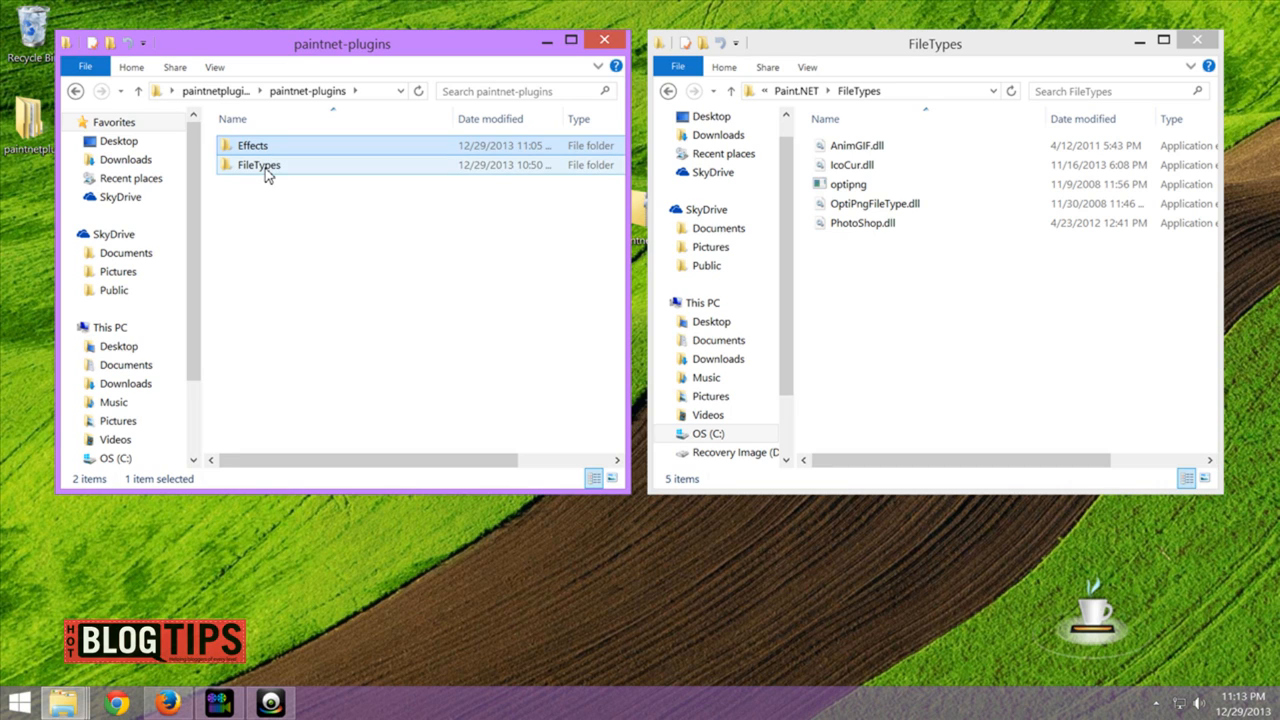
{"action": "double_click", "coordinate": [258, 164]}
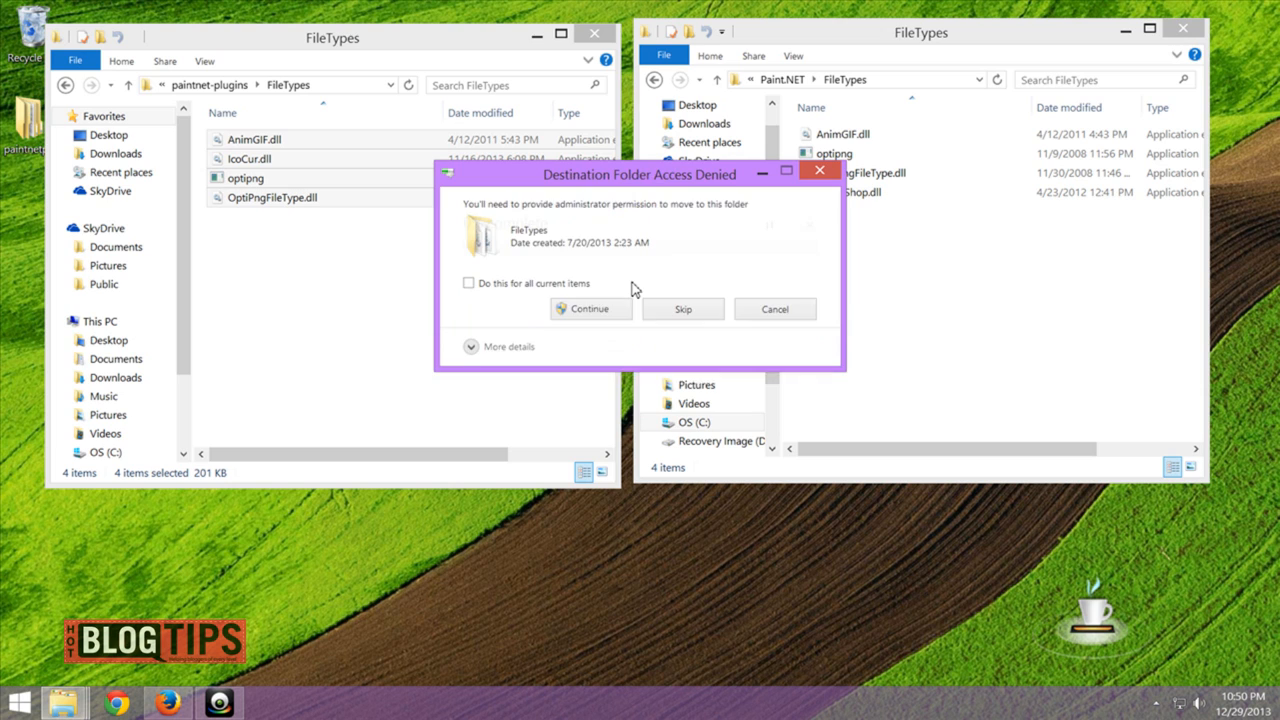
{"action": "left_click", "coordinate": [590, 308]}
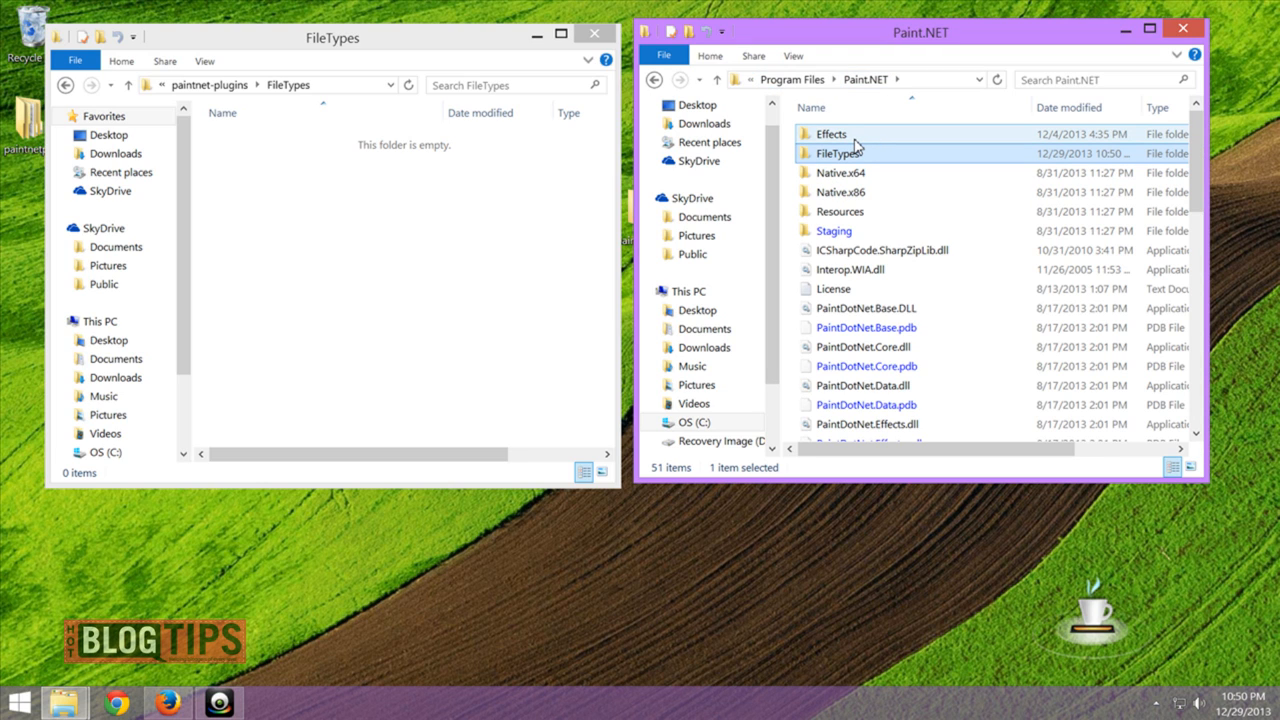
{"action": "left_click", "coordinate": [838, 153]}
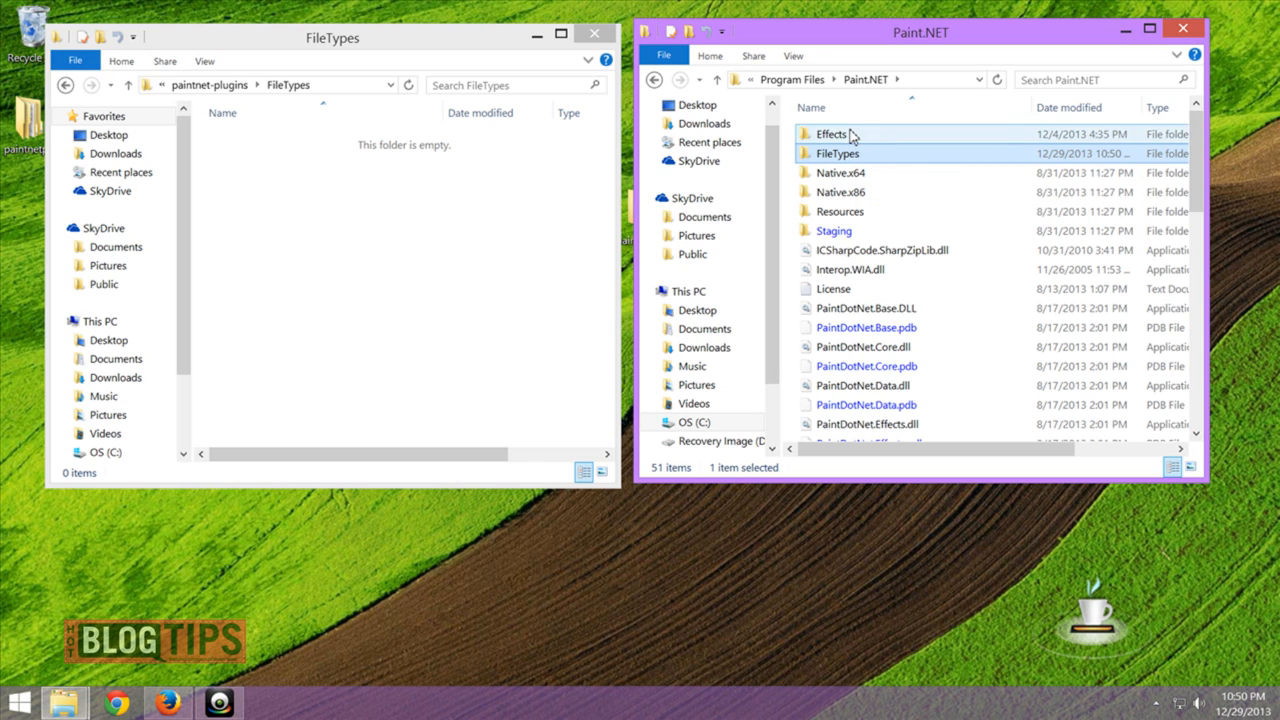
{"action": "mouse_move", "coordinate": [852, 137]}
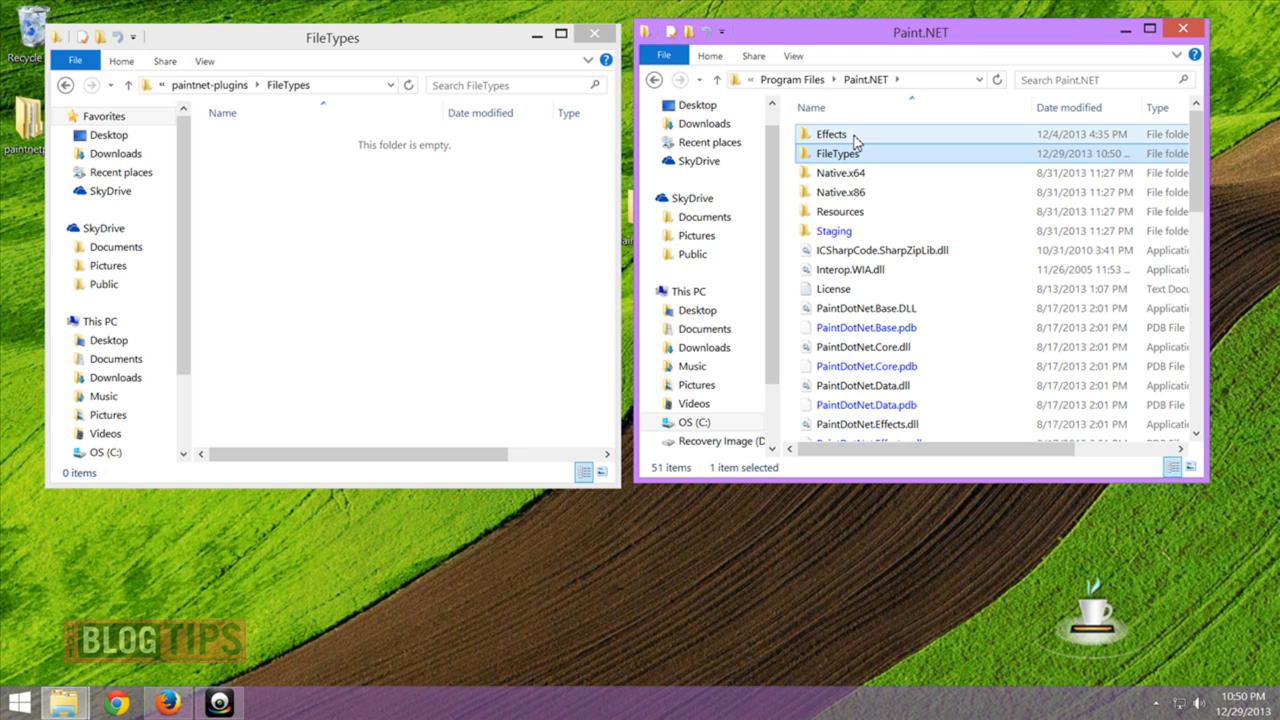
{"action": "mouse_move", "coordinate": [830, 140]}
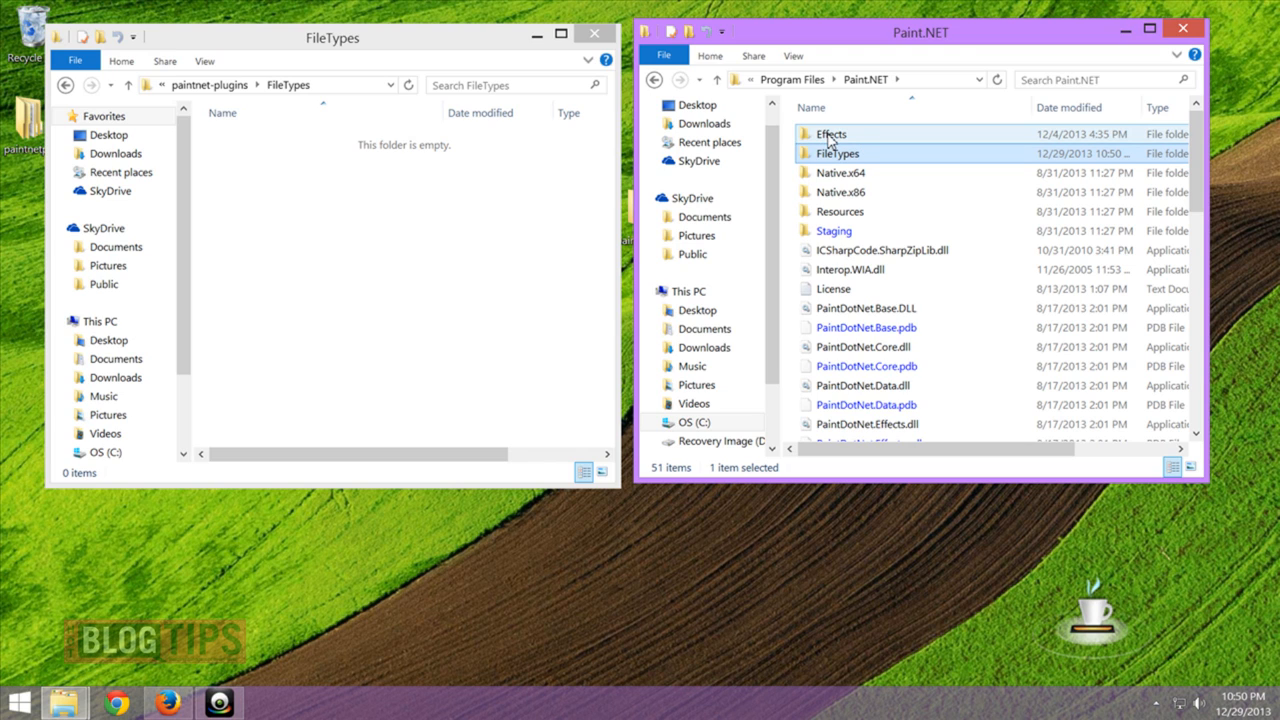
{"action": "left_click", "coordinate": [838, 153]}
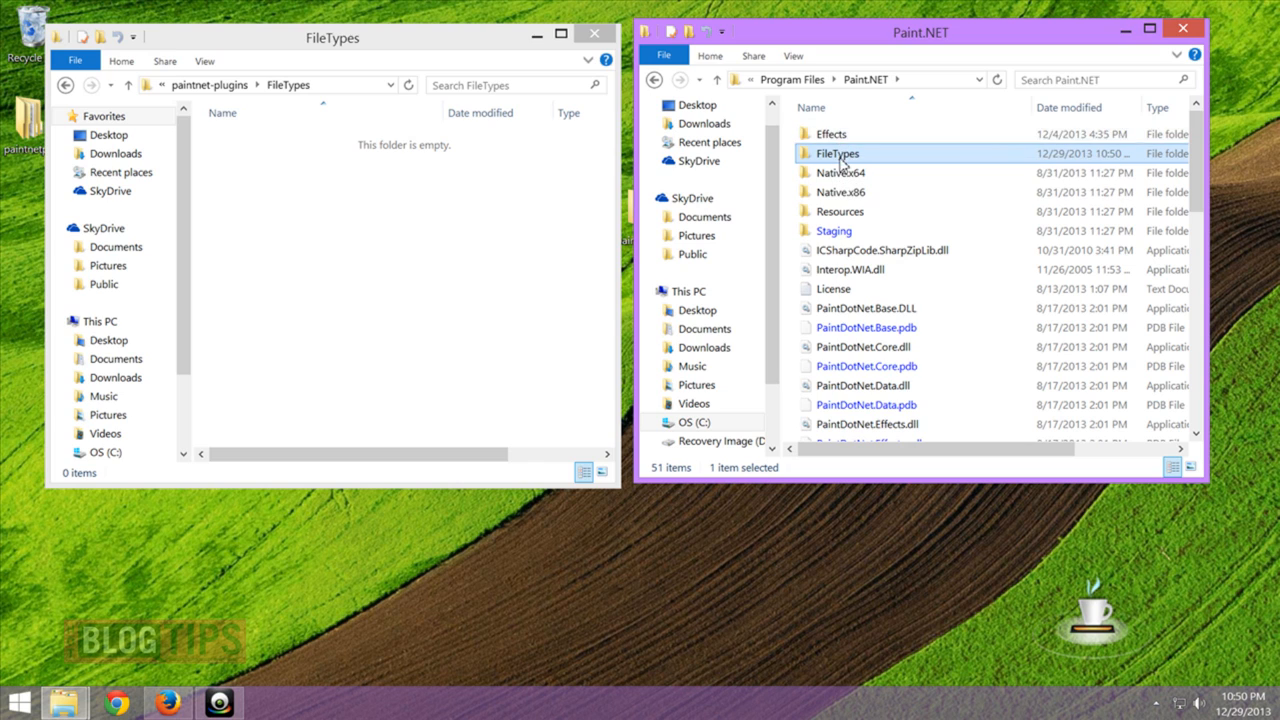
{"action": "mouse_move", "coordinate": [838, 153]}
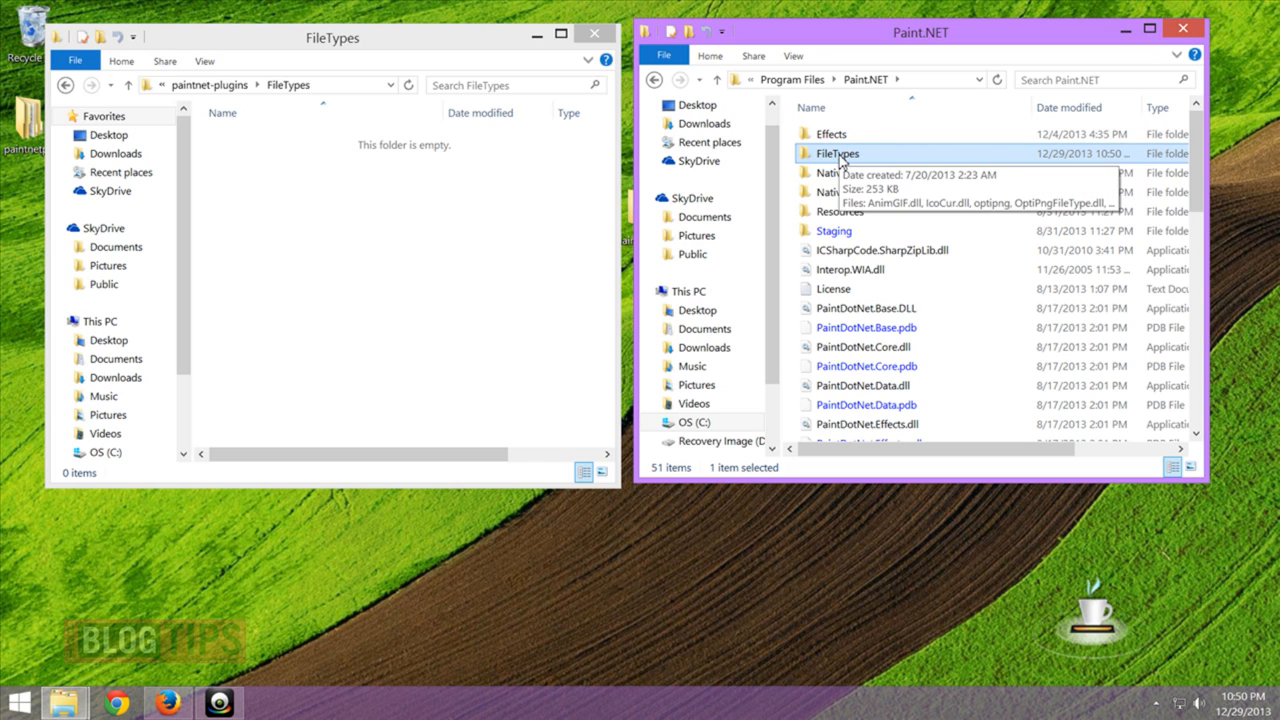